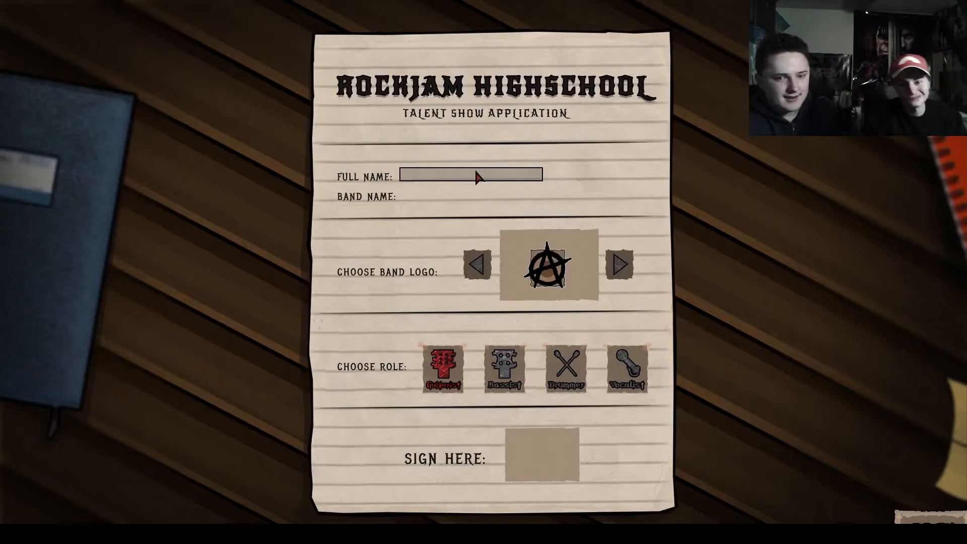
# Enter the full name 'Lenny Smashmouth' on the talent show application.
pyautogui.click(469, 175)
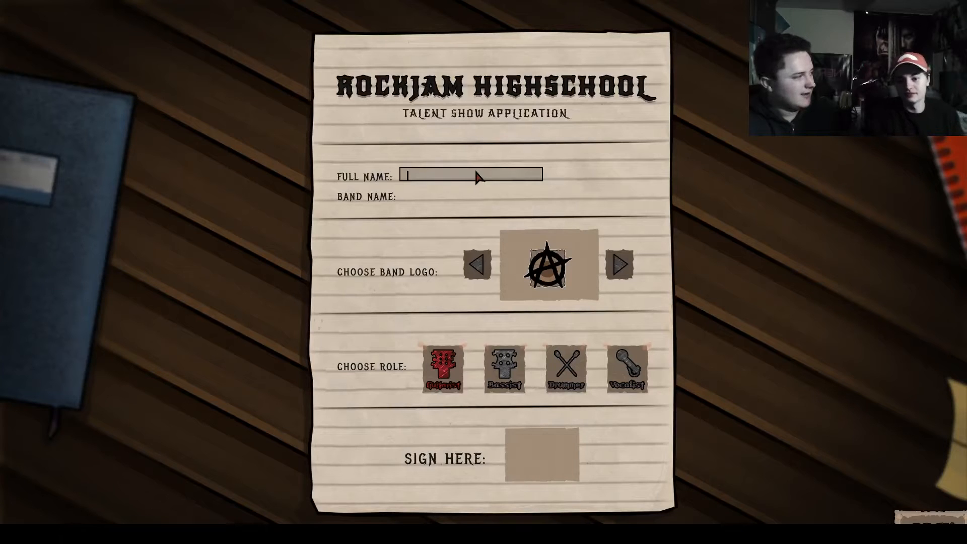
pyautogui.write('L')
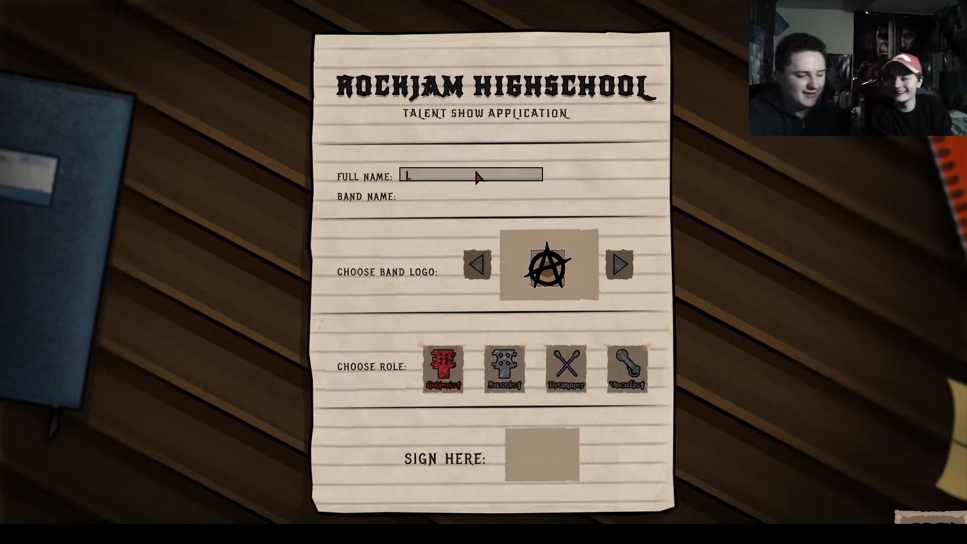
pyautogui.write('enny')
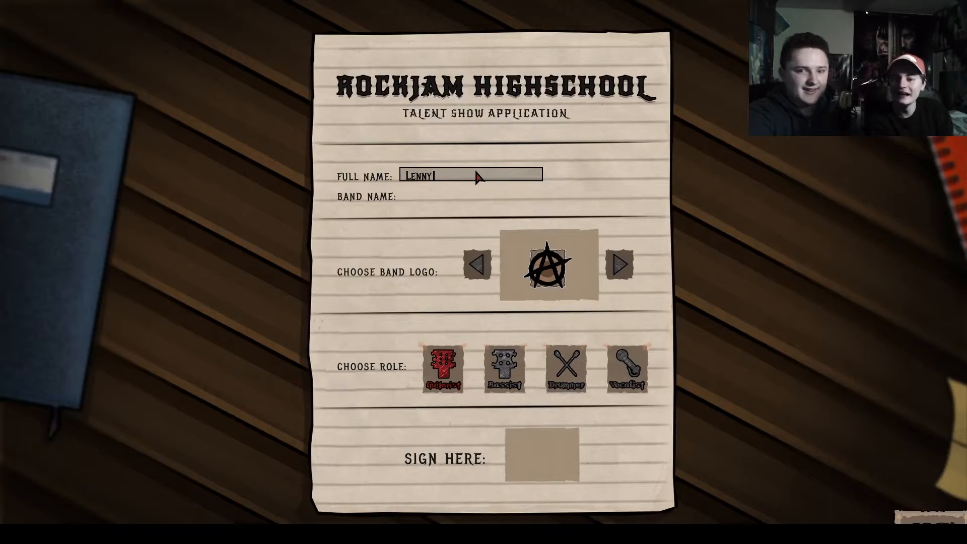
pyautogui.write('" "')
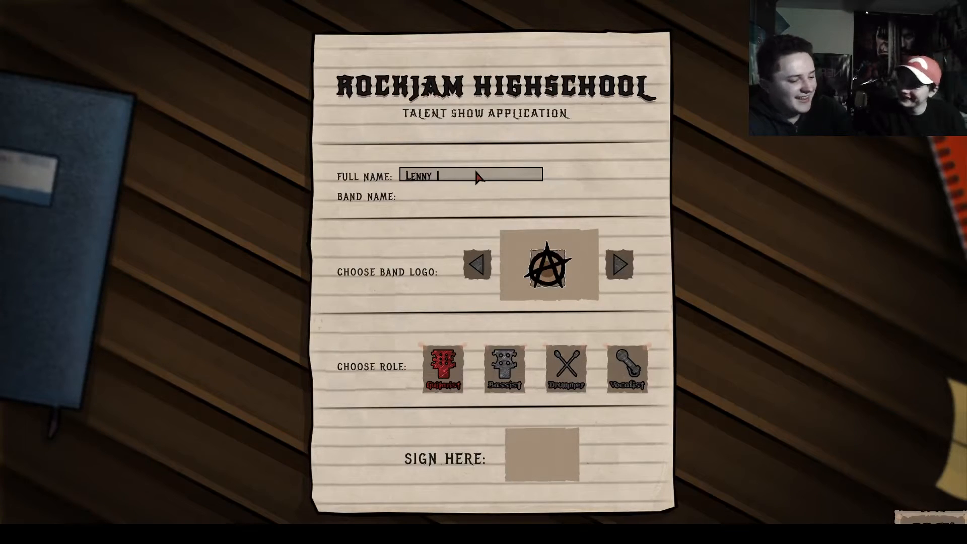
pyautogui.write('Smashmoui')
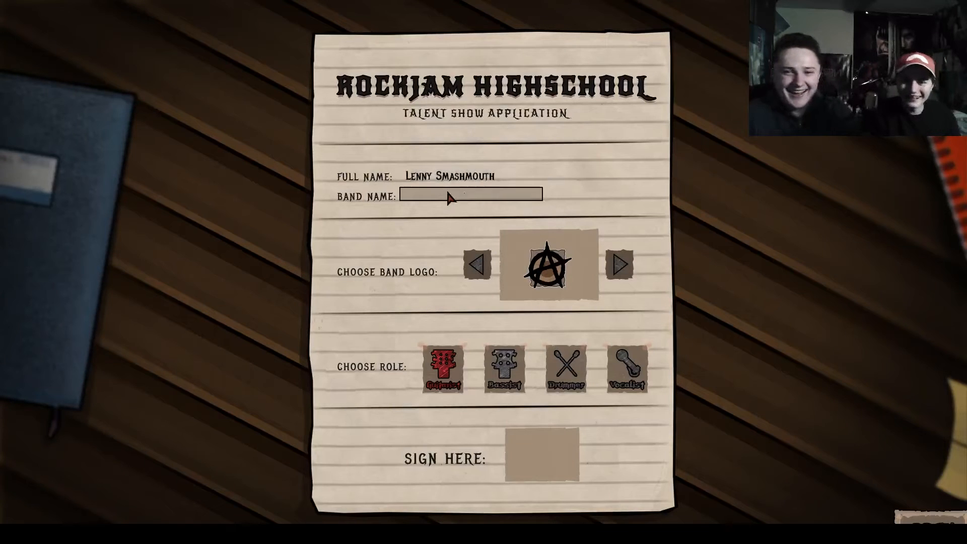
# Enter the band name 'Lenny and the Pigeons' on the application.
pyautogui.click(454, 195)
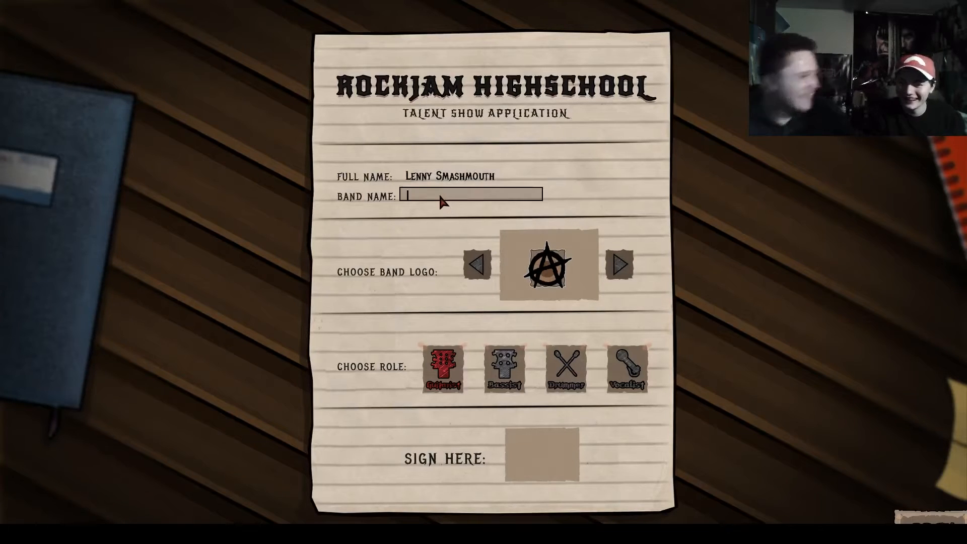
pyautogui.write('Lenny And')
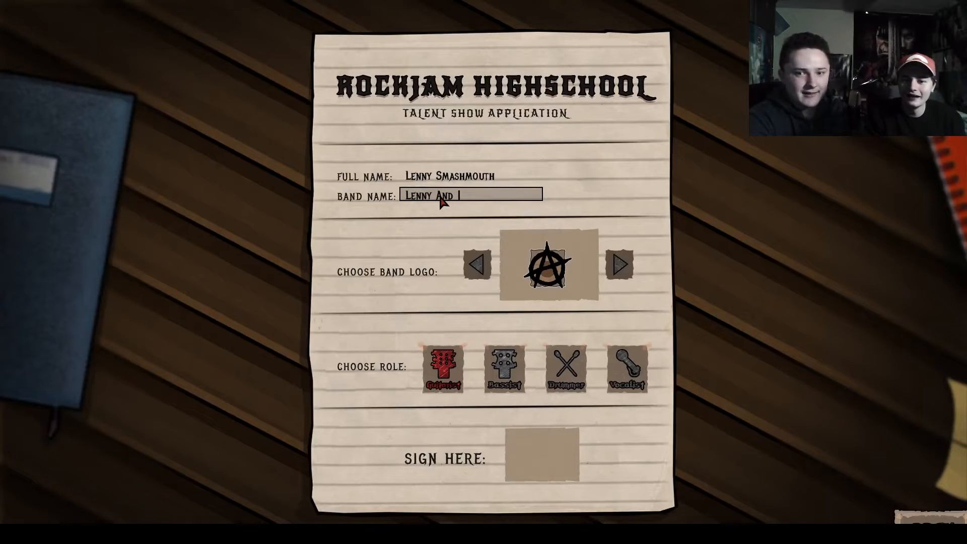
pyautogui.write('T')
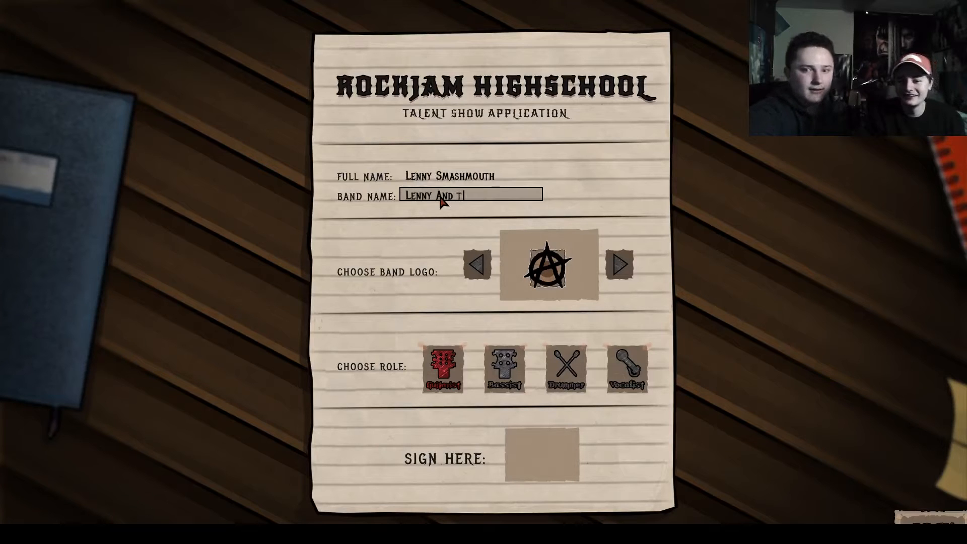
pyautogui.write('he')
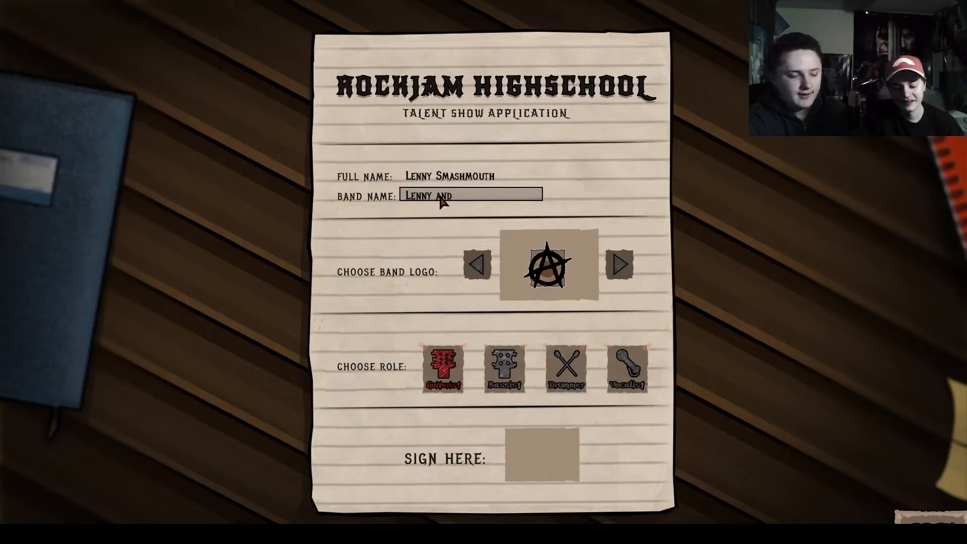
pyautogui.write('the')
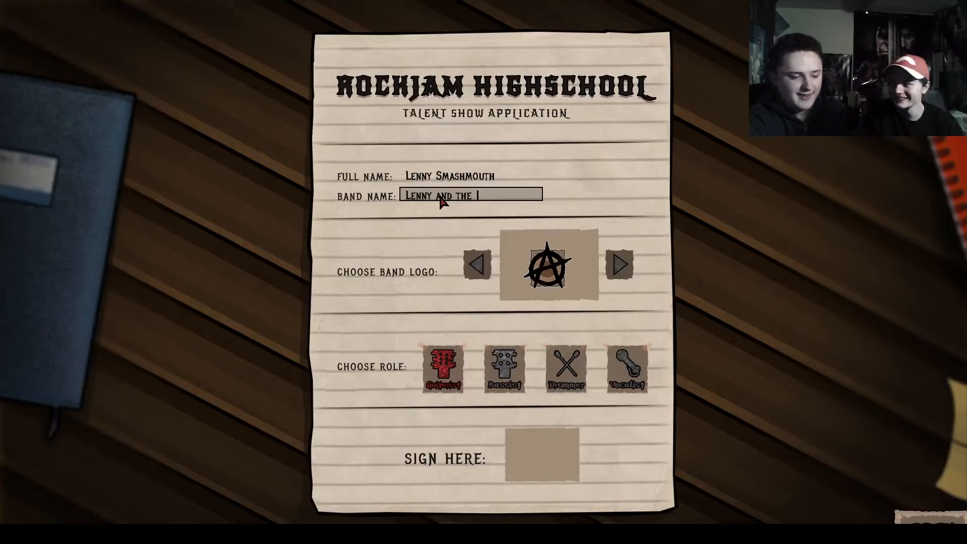
pyautogui.write('Piegons')
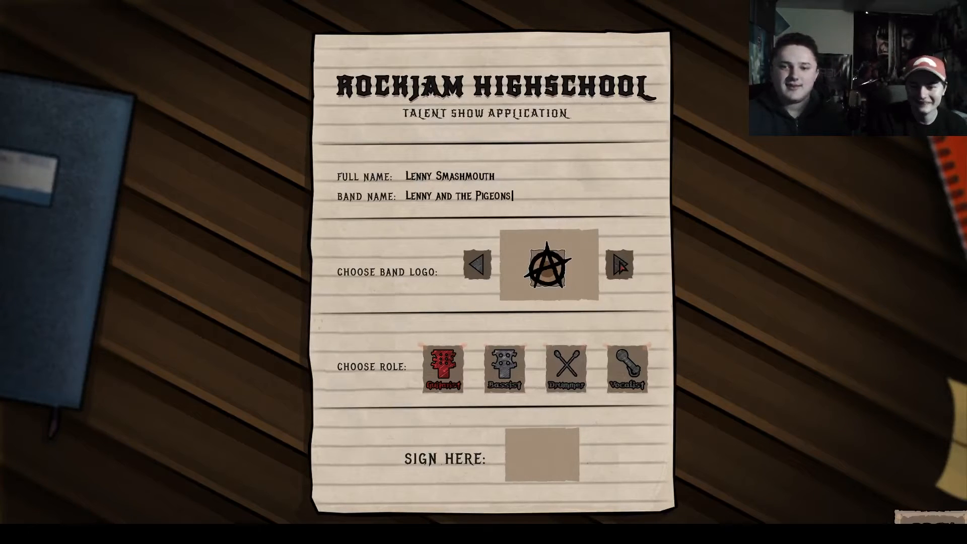
# Cycle the band logo options forward until the crossed-pistols emblem shows.
pyautogui.click(621, 267)
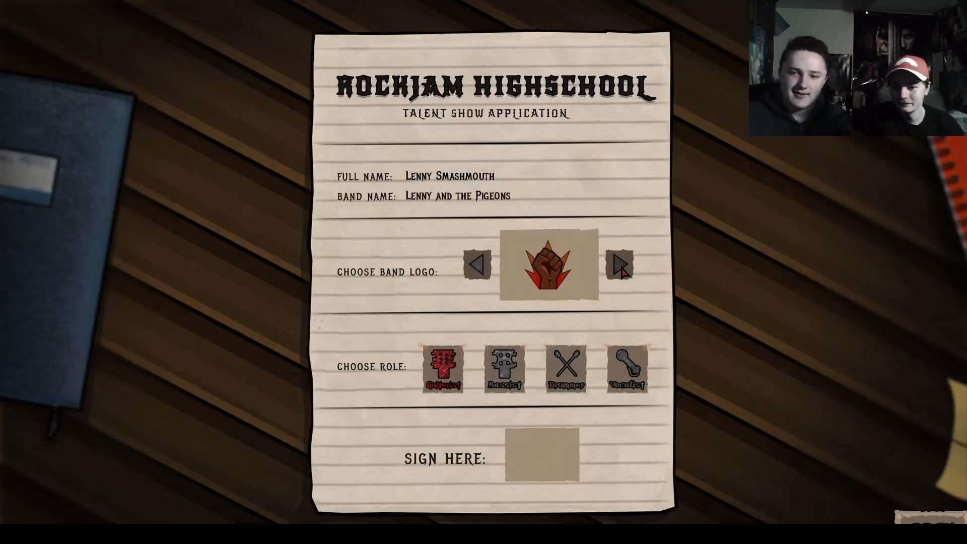
pyautogui.click(619, 267)
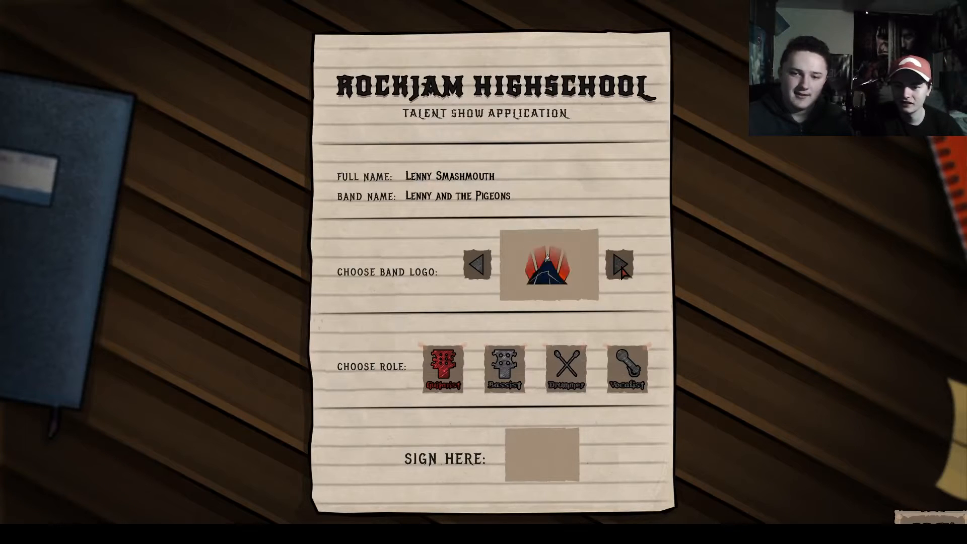
pyautogui.click(619, 272)
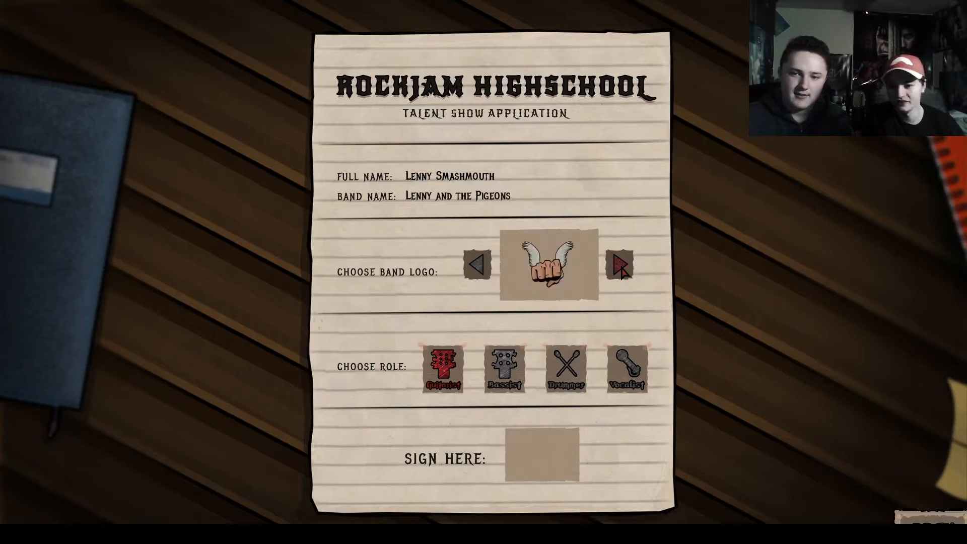
pyautogui.click(621, 268)
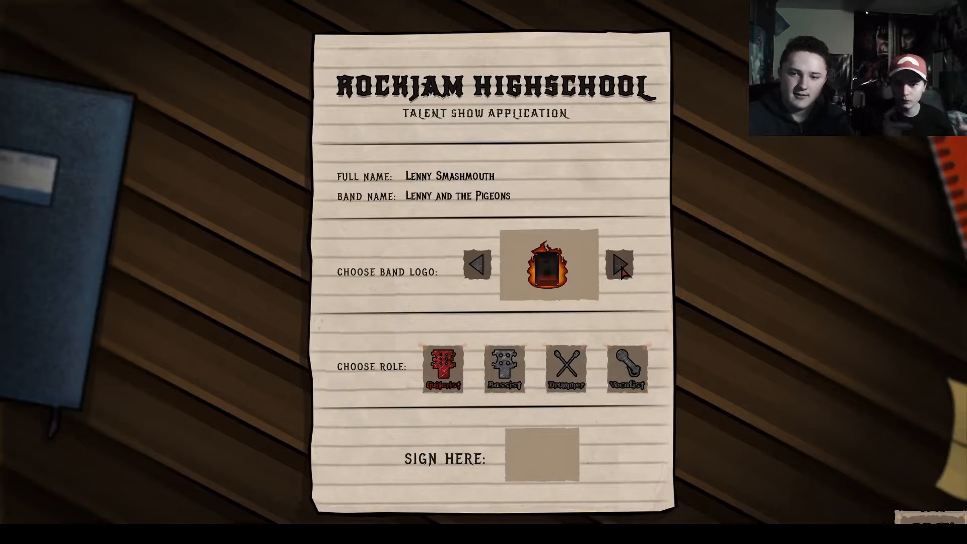
pyautogui.click(620, 274)
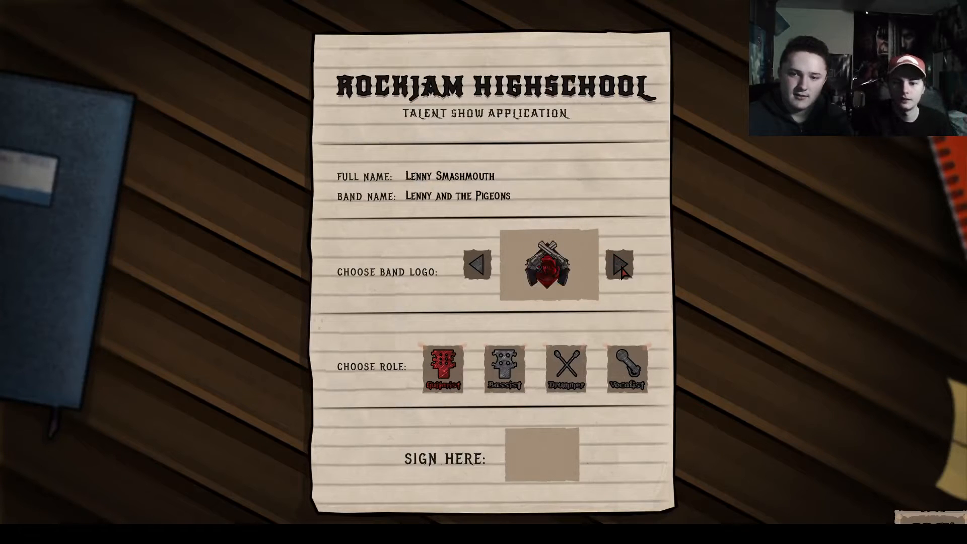
pyautogui.moveTo(457, 377)
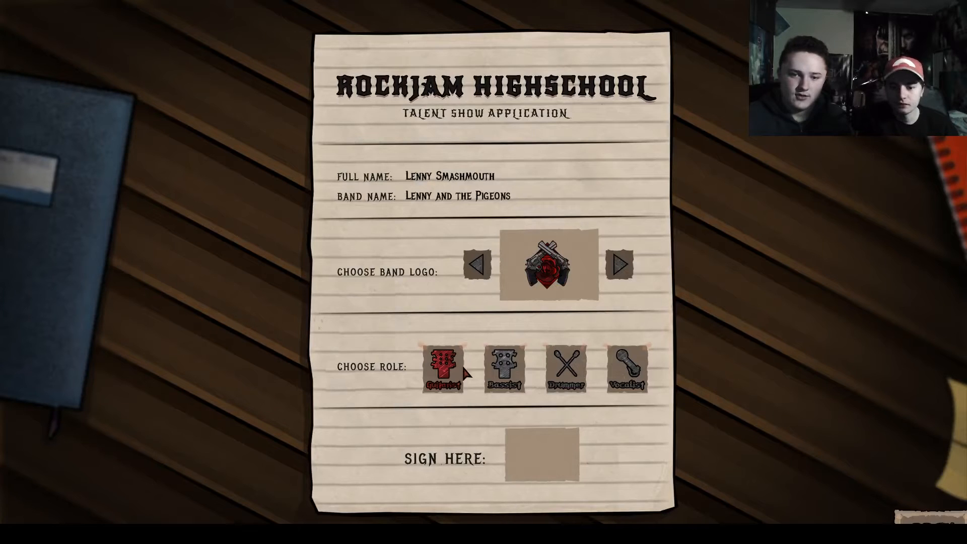
pyautogui.moveTo(479, 395)
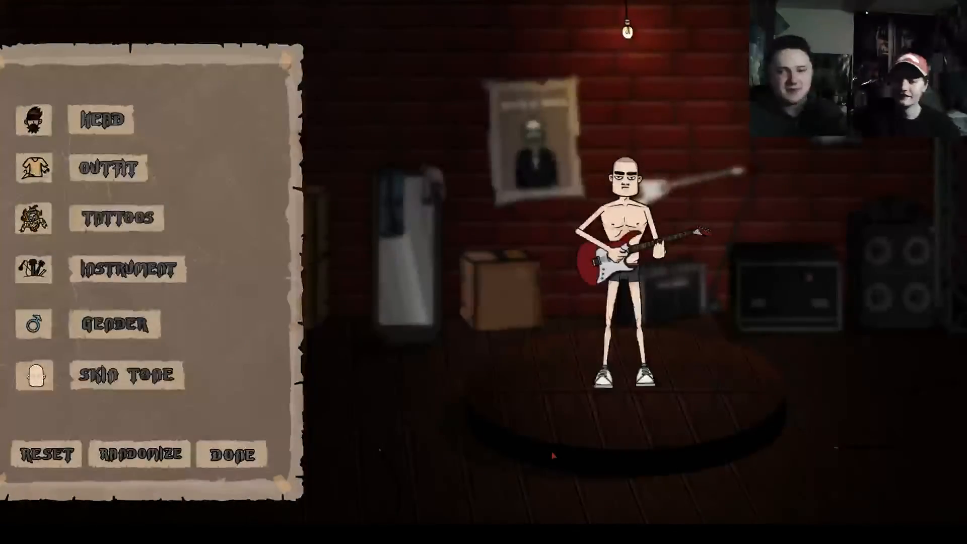
# Preview the Bad Day and Staring Contest faces, then finish customisation and enter the garage.
pyautogui.click(101, 118)
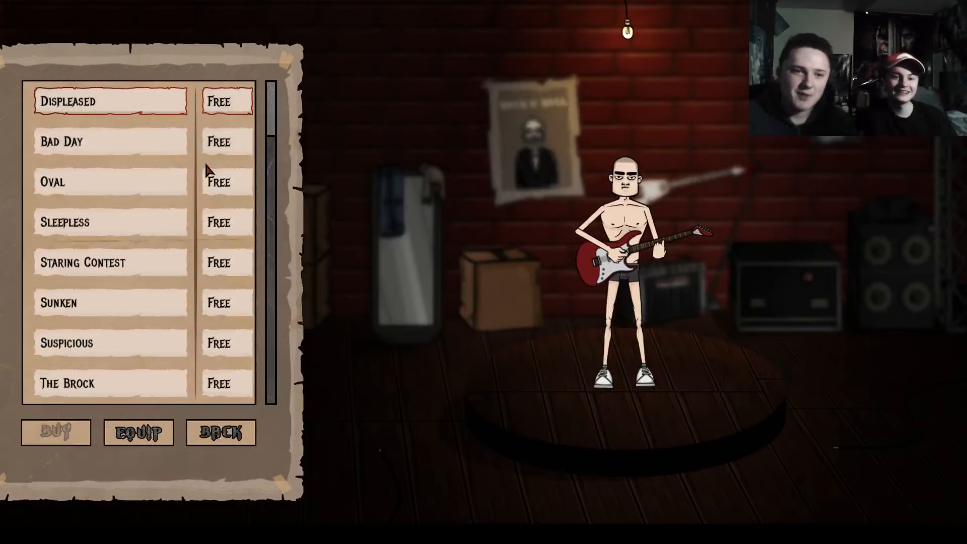
pyautogui.click(109, 141)
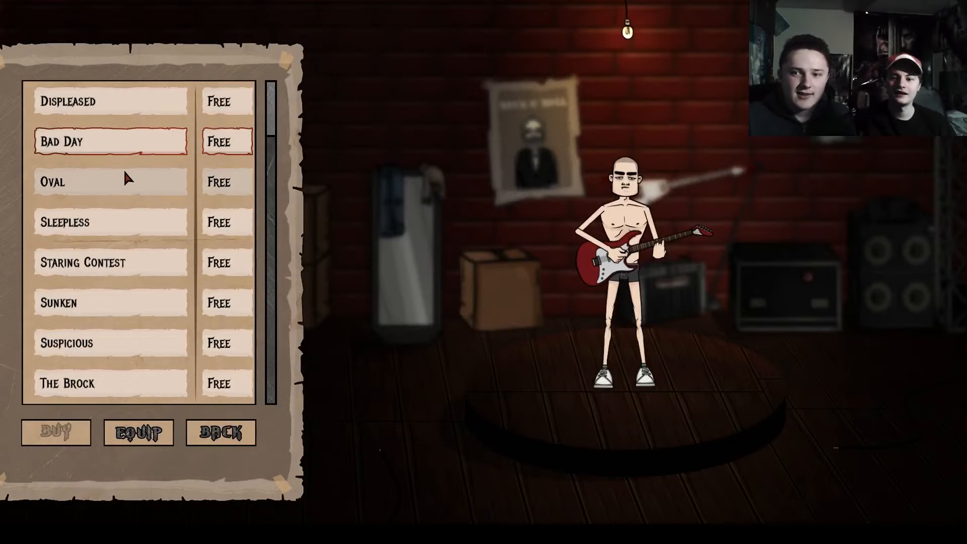
pyautogui.click(110, 262)
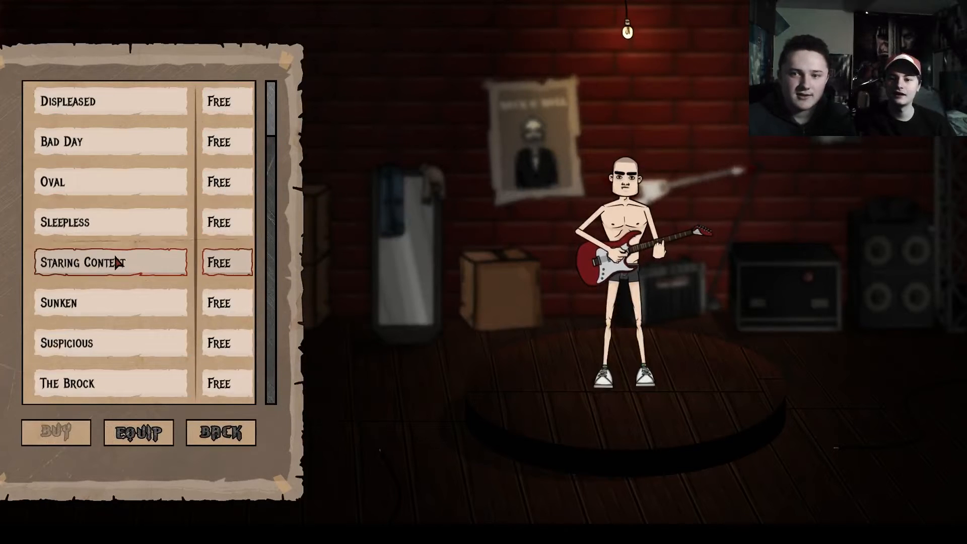
pyautogui.click(221, 432)
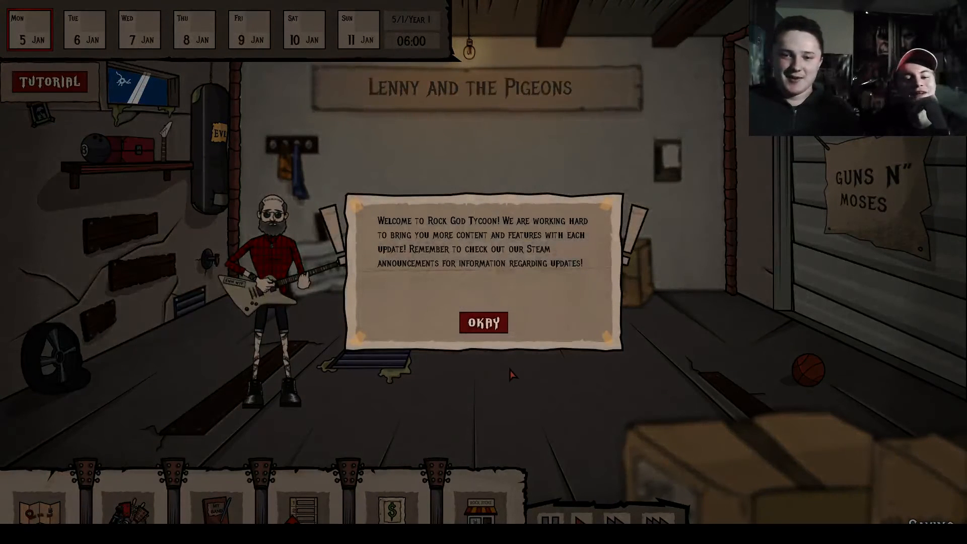
pyautogui.moveTo(517, 381)
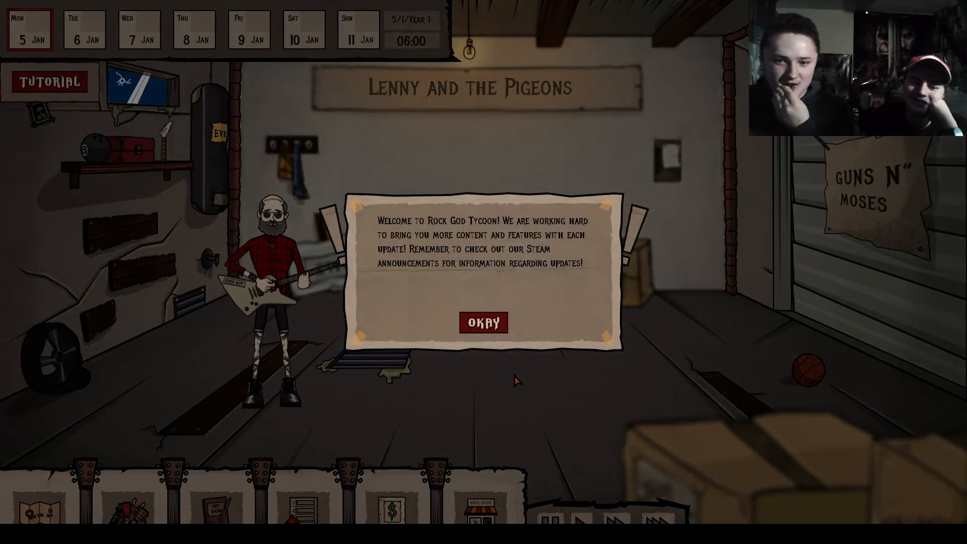
# Dismiss the welcome message and advance through the tutorial to the band management choice.
pyautogui.click(483, 322)
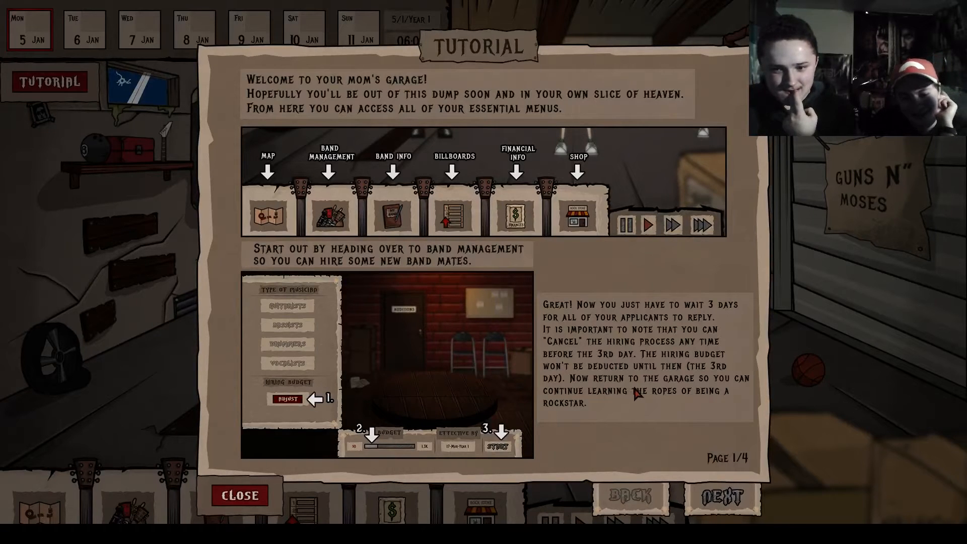
pyautogui.click(722, 495)
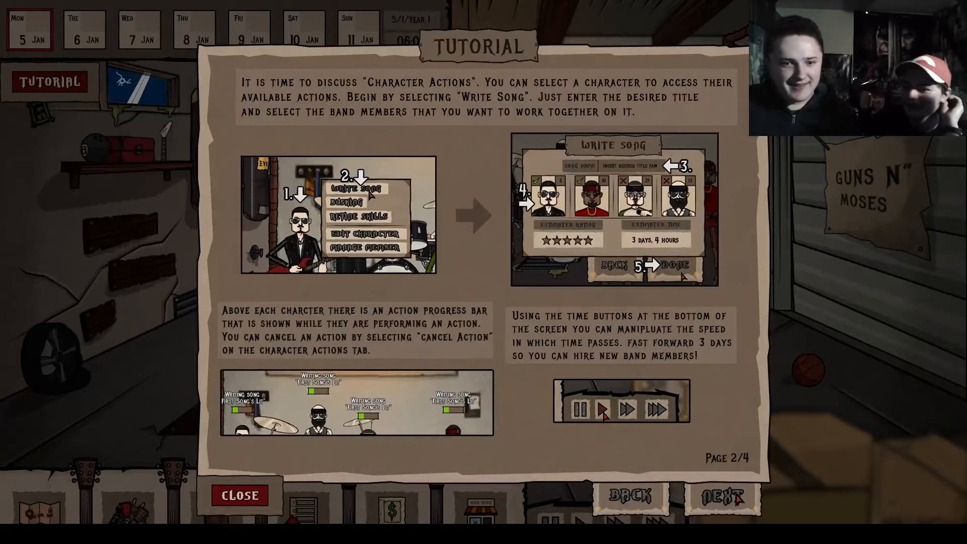
pyautogui.click(721, 495)
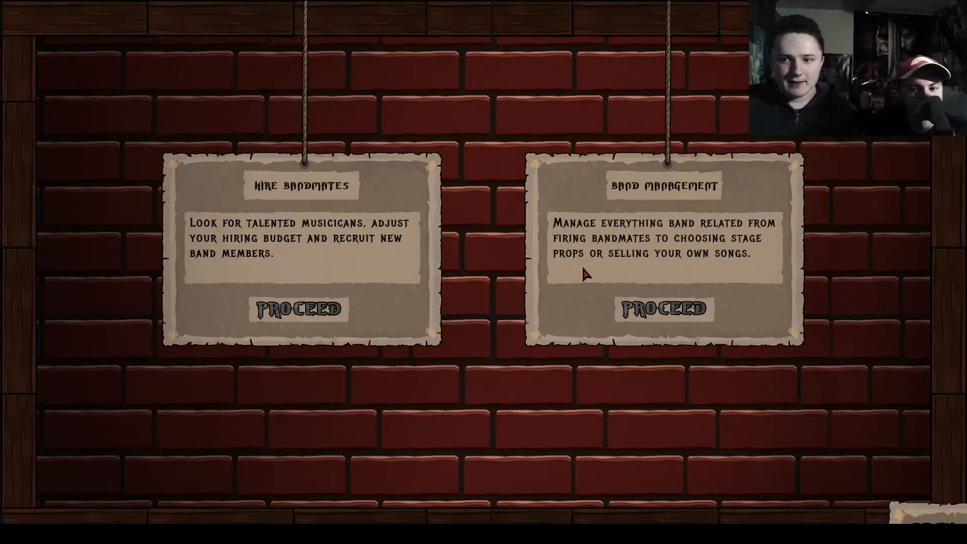
# Enter Hire Bandmates, bring up the hiring budget, then leave band management for the garage.
pyautogui.click(298, 310)
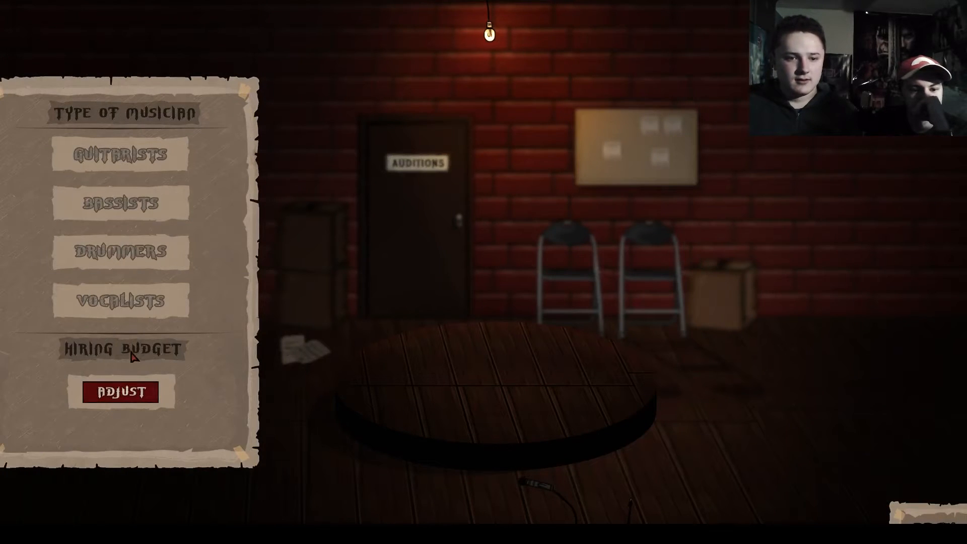
pyautogui.click(120, 391)
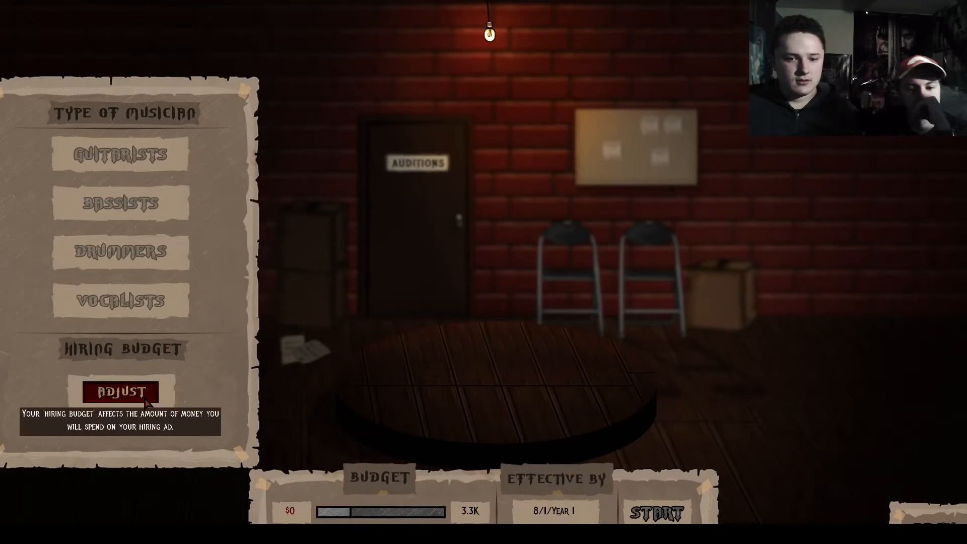
pyautogui.moveTo(316, 451)
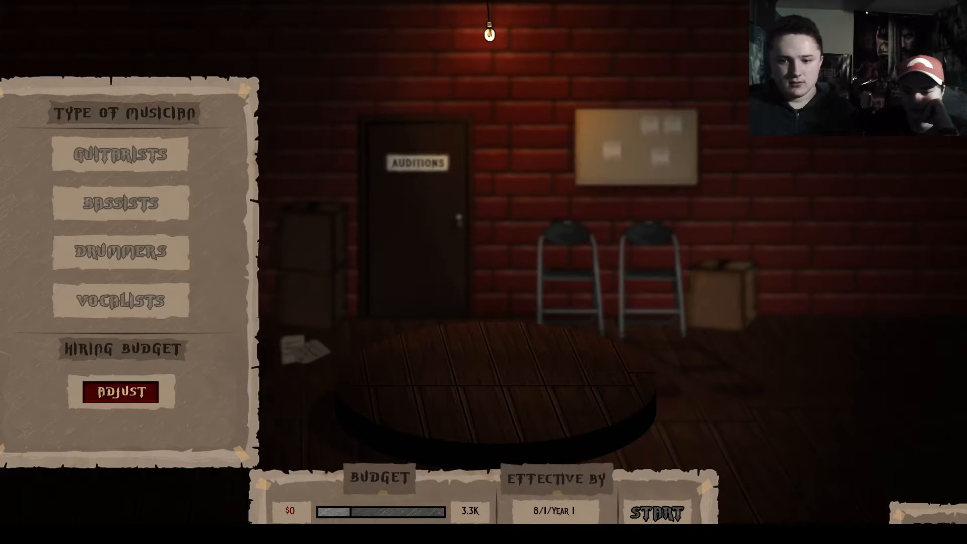
pyautogui.moveTo(655, 511)
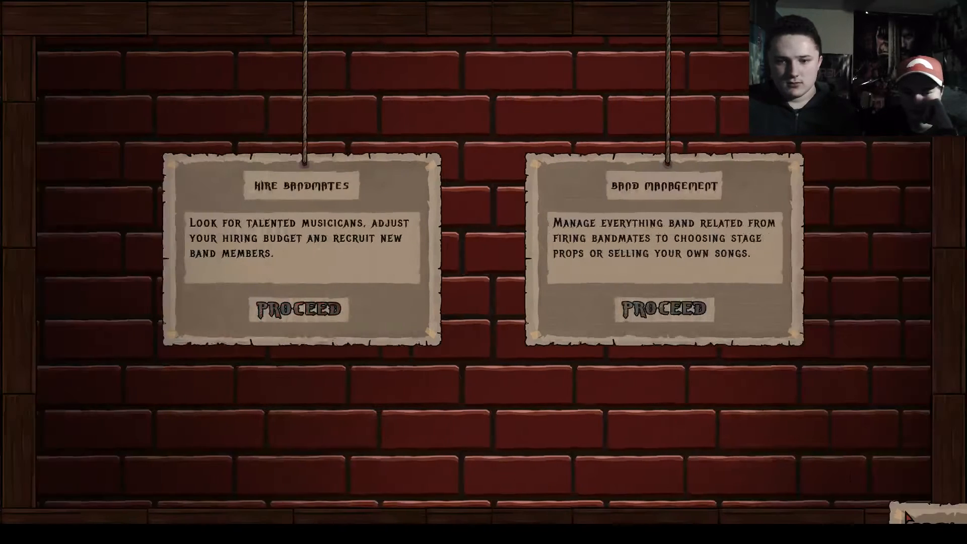
pyautogui.click(298, 310)
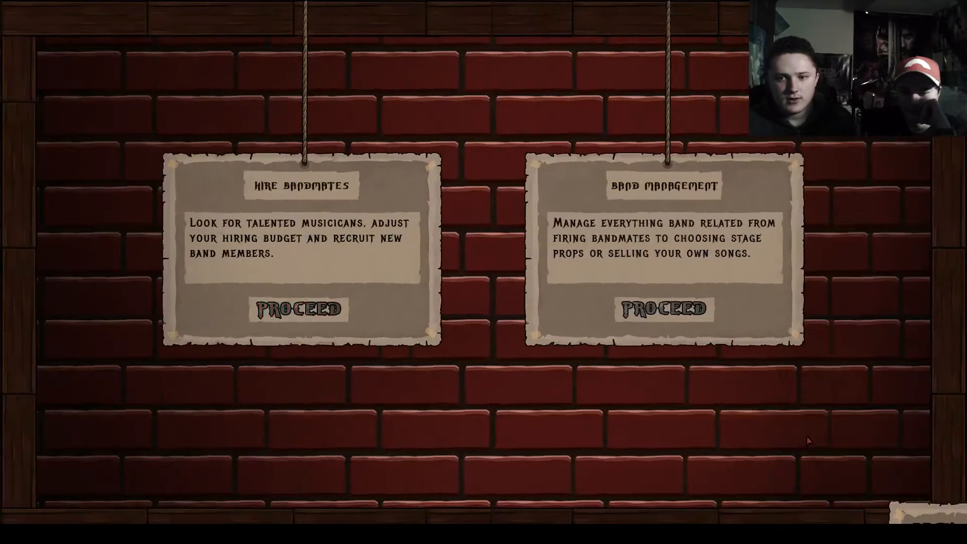
pyautogui.click(663, 307)
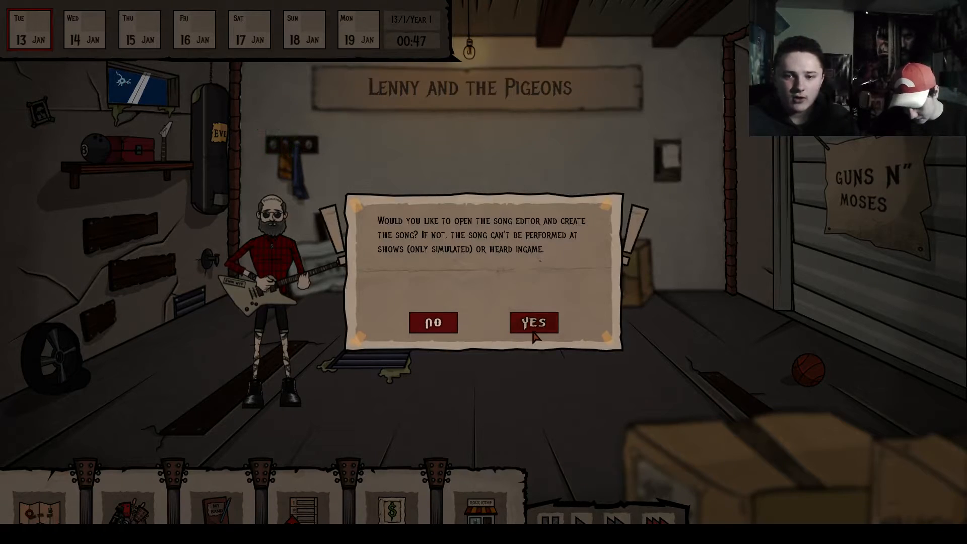
# Accept the song editor prompt and place Riff 5a (2) as the first guitar part.
pyautogui.click(534, 322)
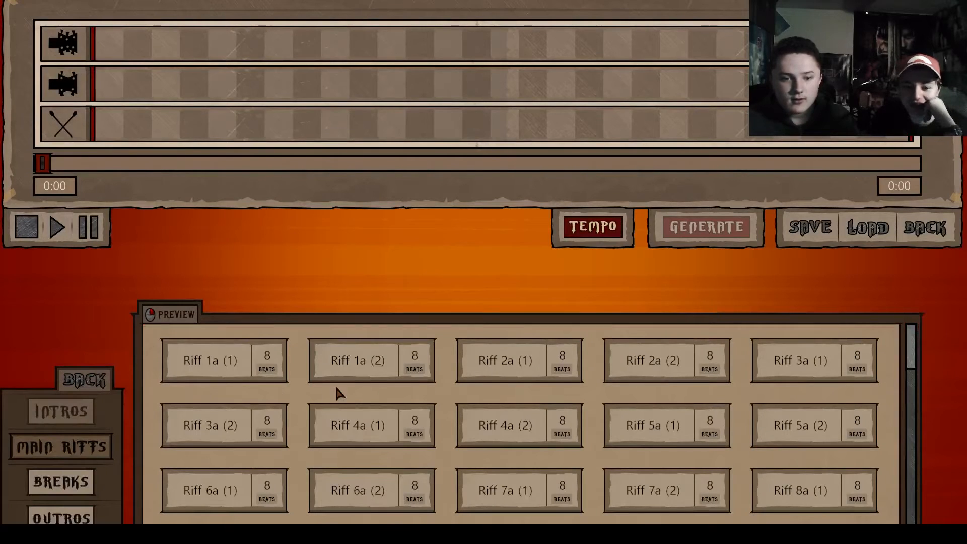
pyautogui.moveTo(838, 443)
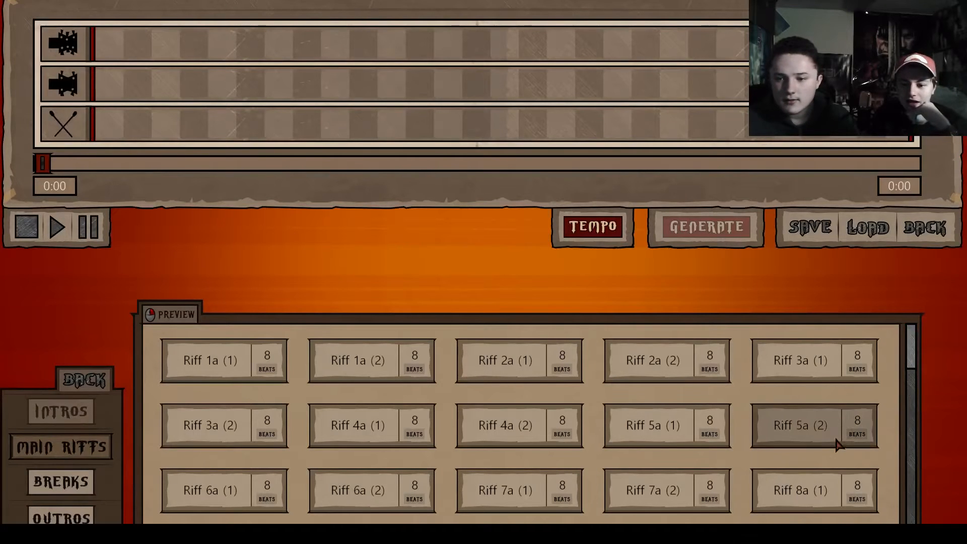
pyautogui.click(798, 425)
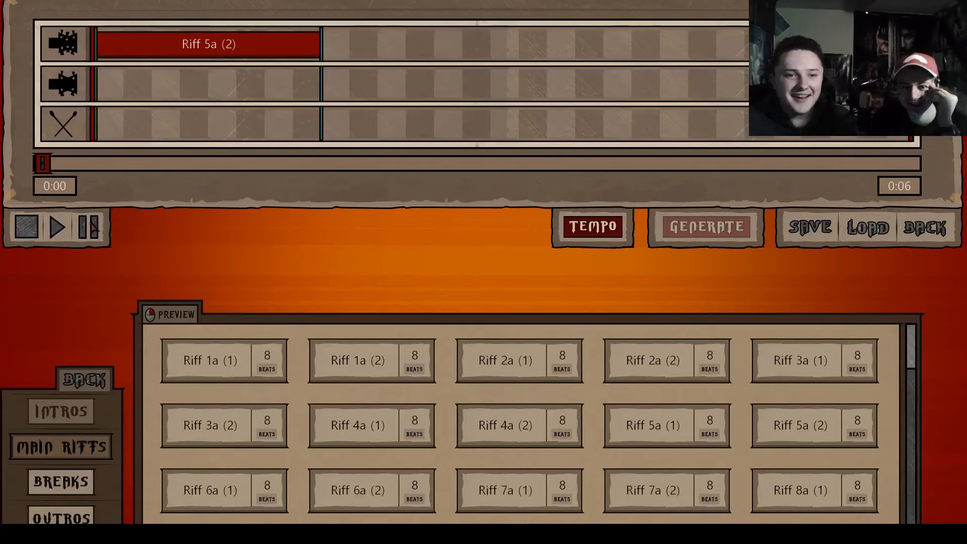
# Repeat Riff 5a (2) on the guitar track and play back the 24-second song.
pyautogui.click(59, 227)
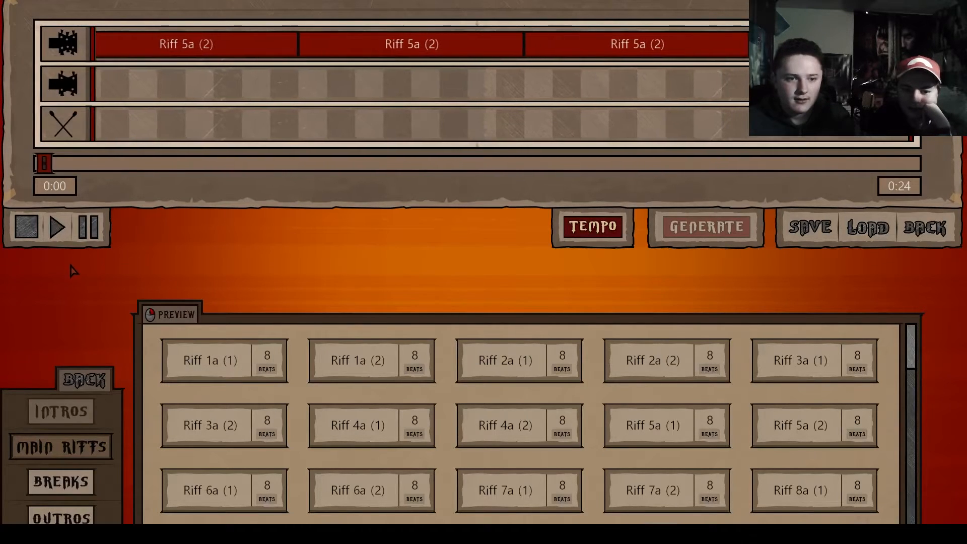
pyautogui.click(58, 228)
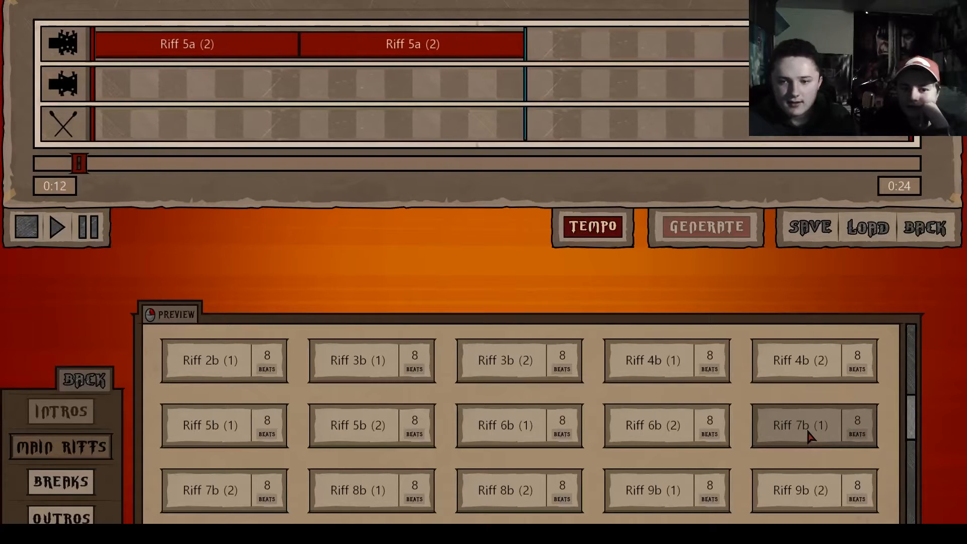
# Layer Riff 7b (1) on the second track and Riff 13a (1) on drums, then play the song.
pyautogui.moveTo(799, 425); pyautogui.dragTo(338, 288)
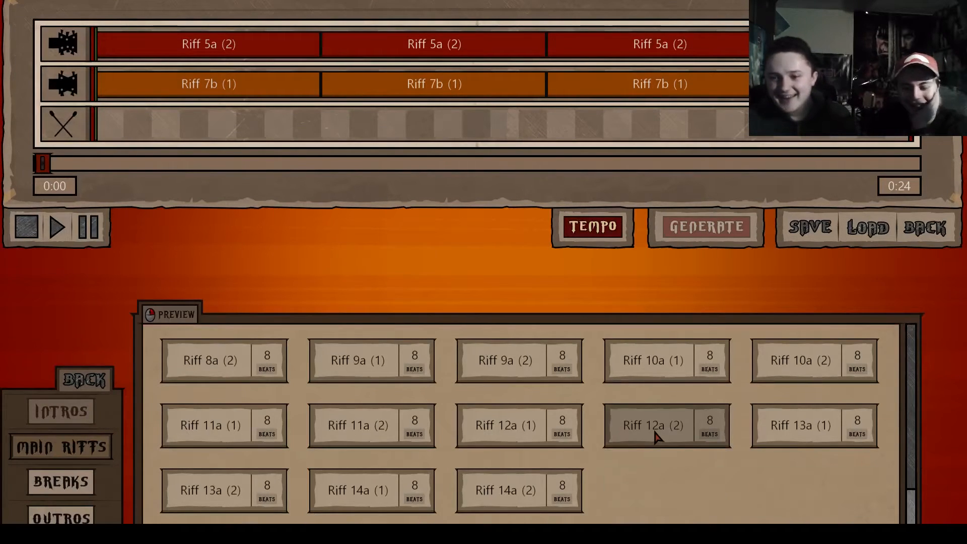
pyautogui.moveTo(789, 471)
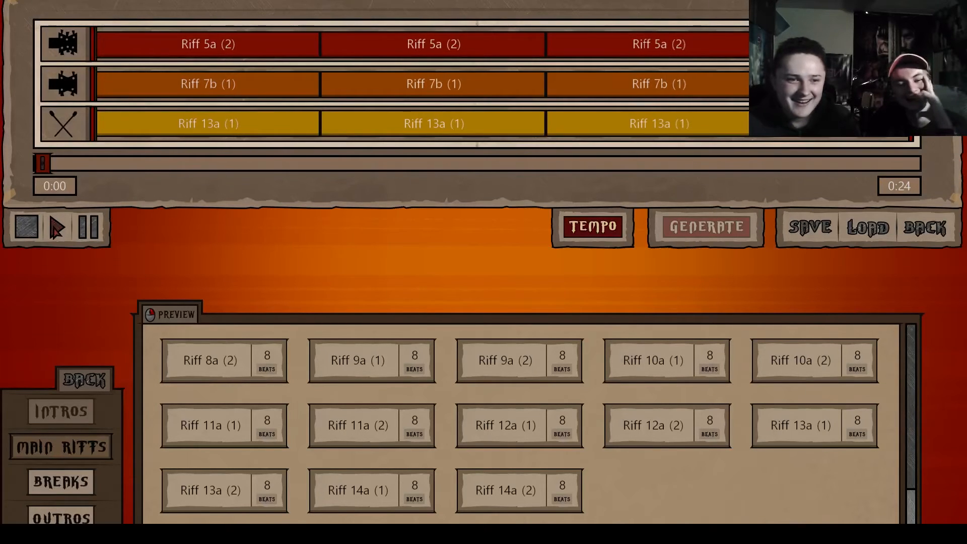
pyautogui.click(56, 227)
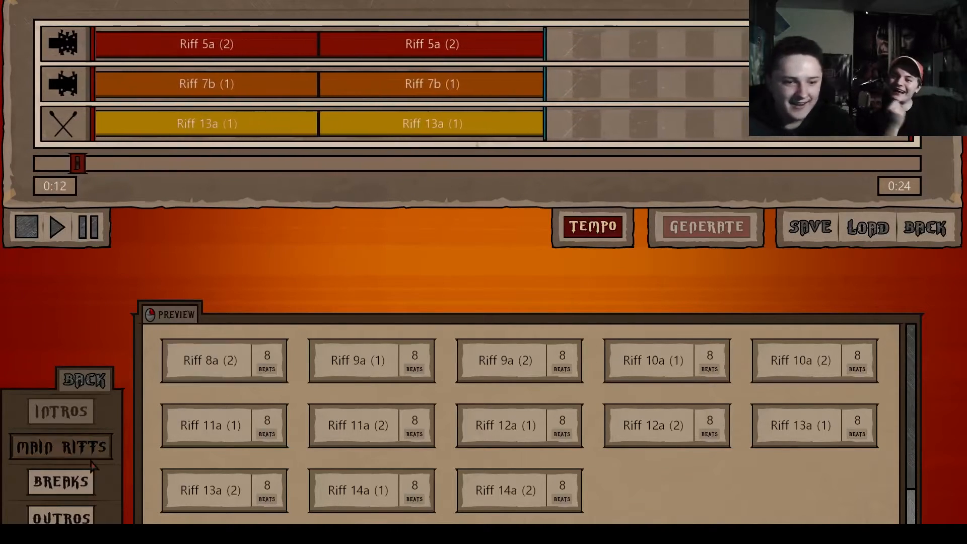
# Add Break 7a on drums and Break 13b on the second track from the Breaks list.
pyautogui.click(59, 480)
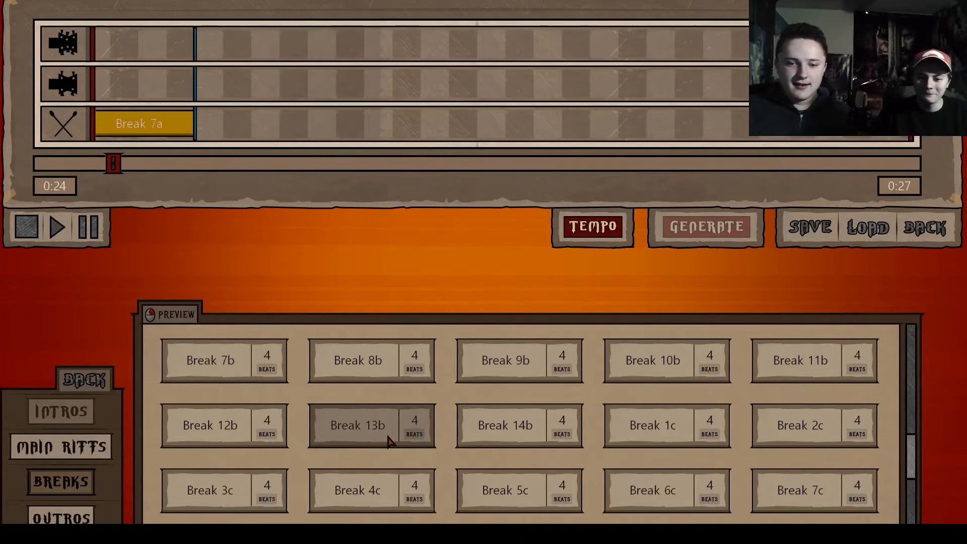
pyautogui.click(356, 425)
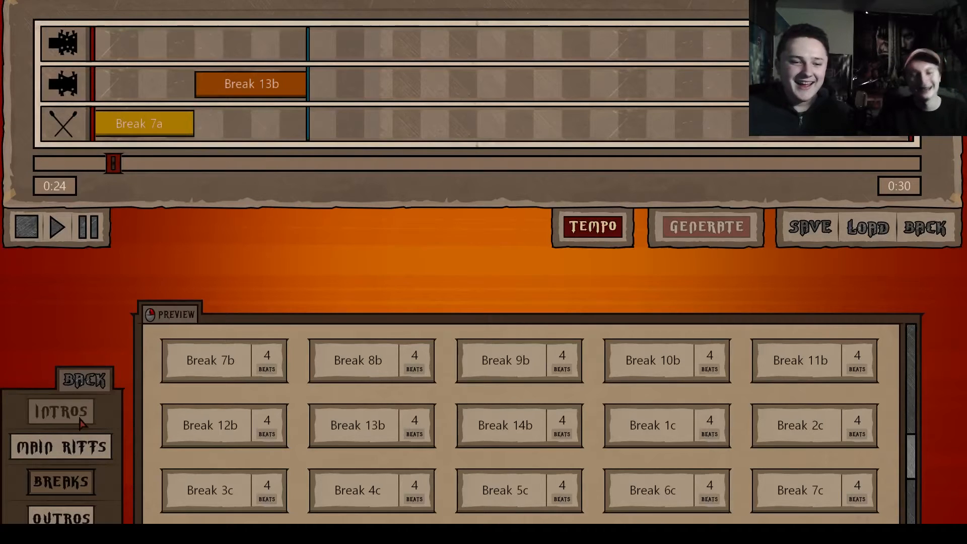
pyautogui.click(85, 380)
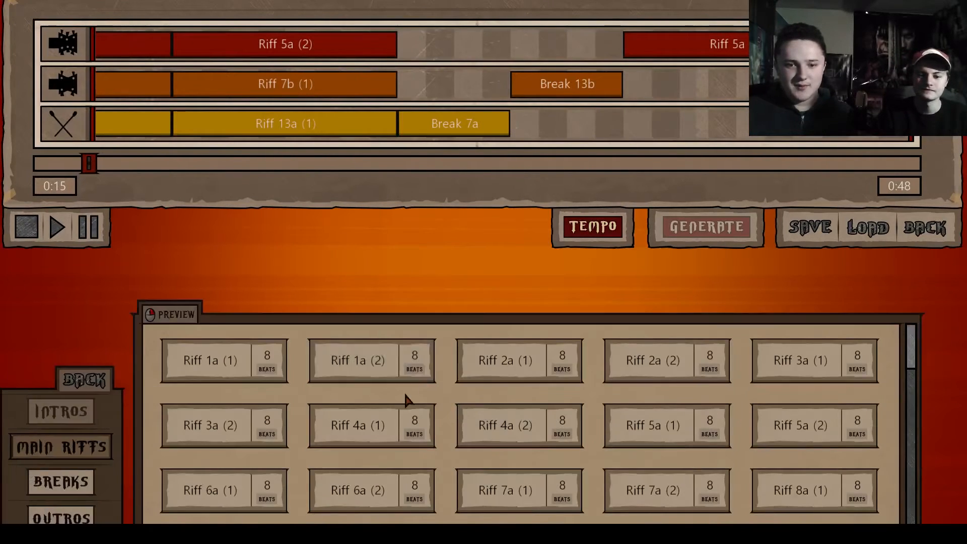
# Scroll the timeline past the breaks so Riff 5a (2) and Riff 7b (1) resume afterwards.
pyautogui.scroll(-3)
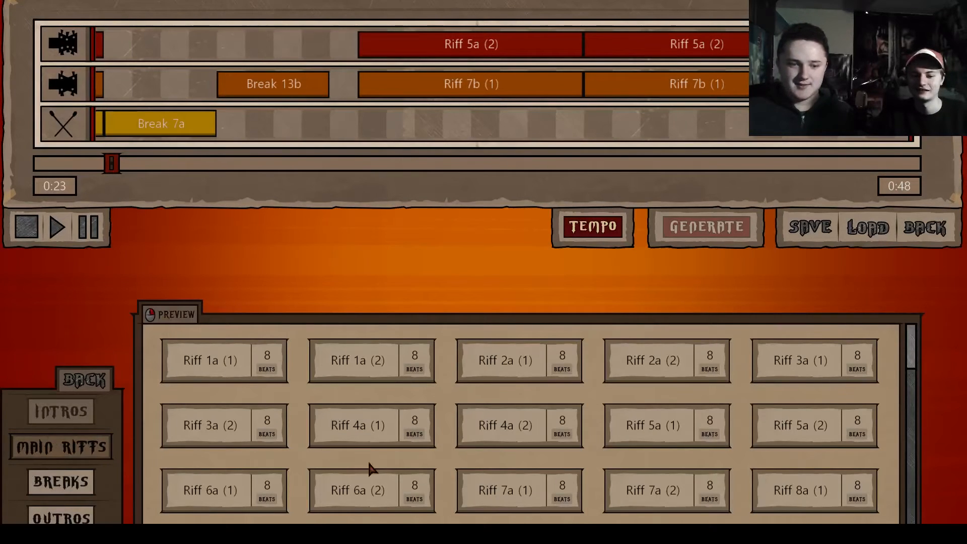
pyautogui.scroll(-3)
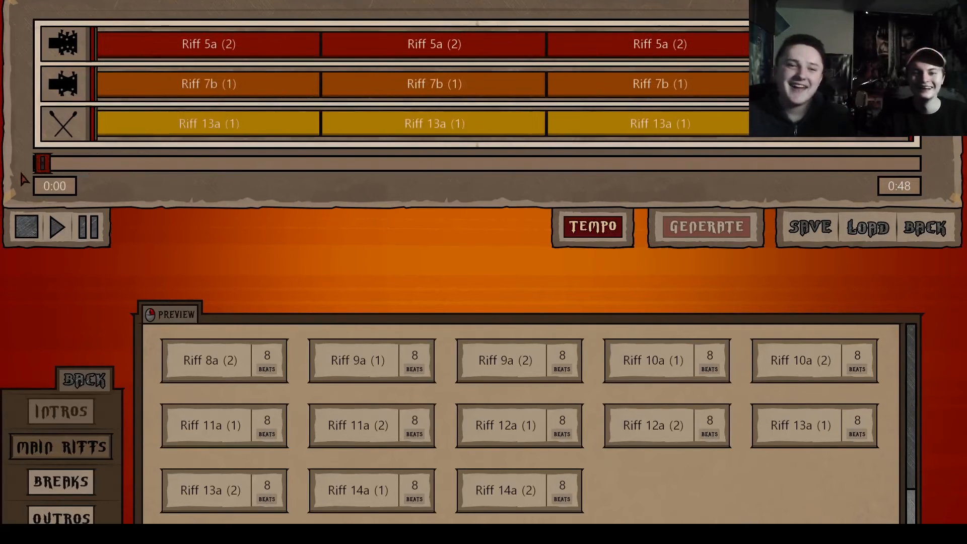
# Play the 48-second song from the start of the timeline through to its end.
pyautogui.click(57, 227)
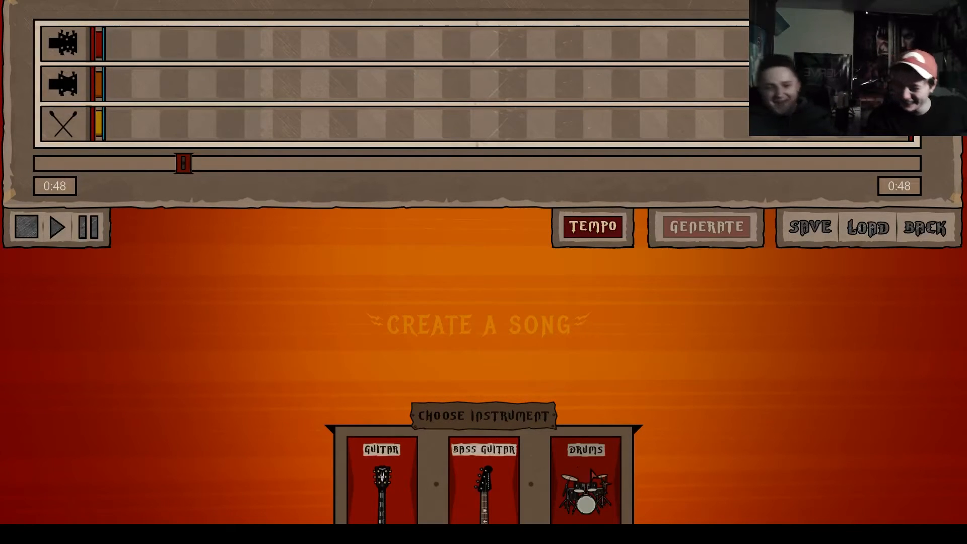
# Choose Guitar in the instrument chooser and review the song's closing riffs up to 0:48.
pyautogui.click(705, 226)
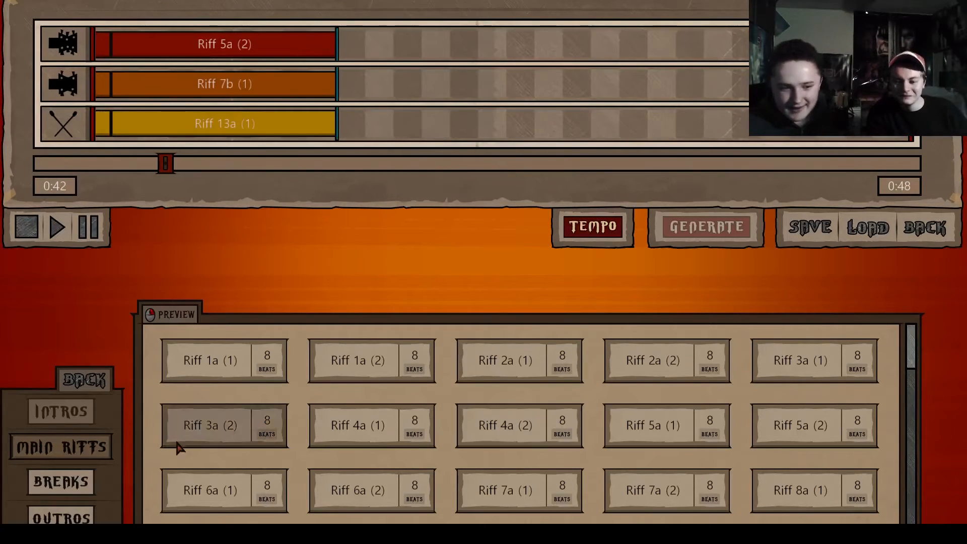
pyautogui.click(60, 481)
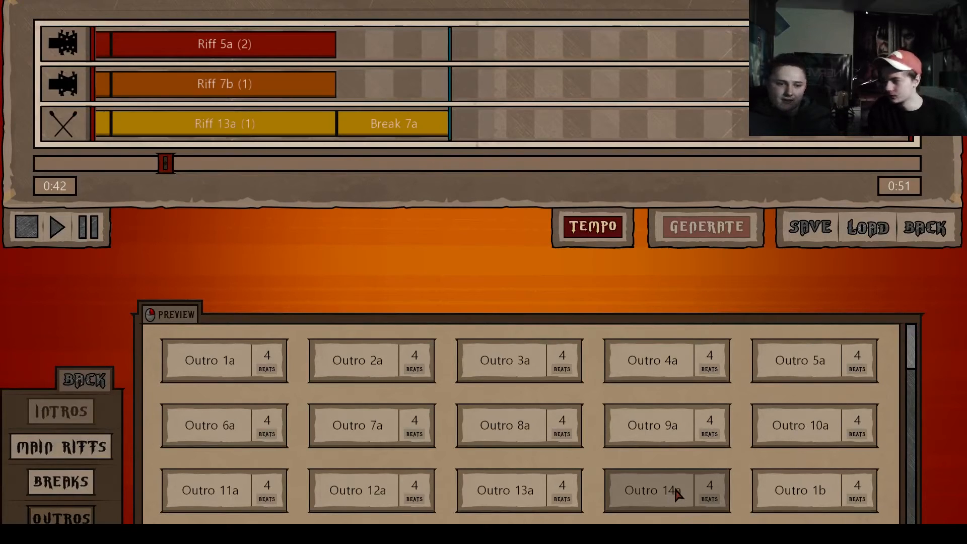
pyautogui.moveTo(812, 486)
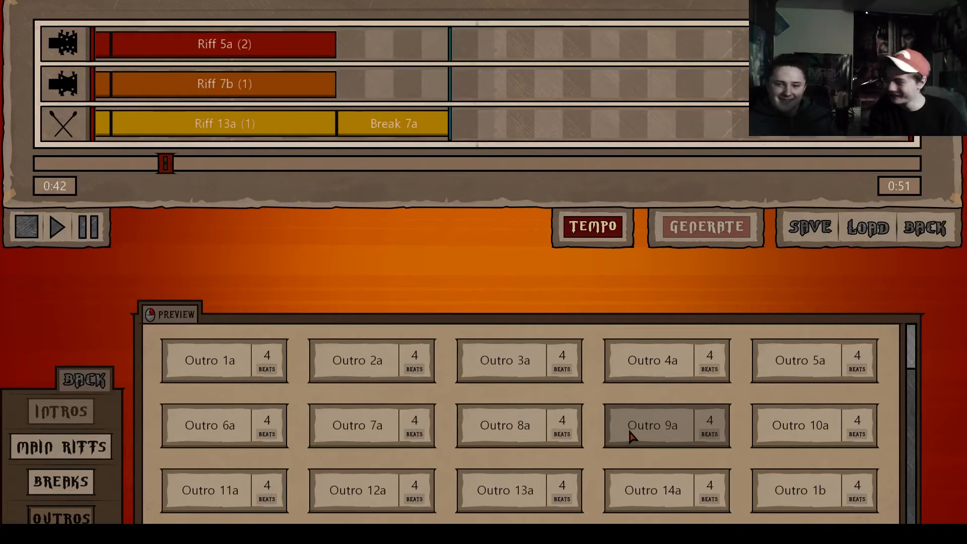
pyautogui.moveTo(401, 432)
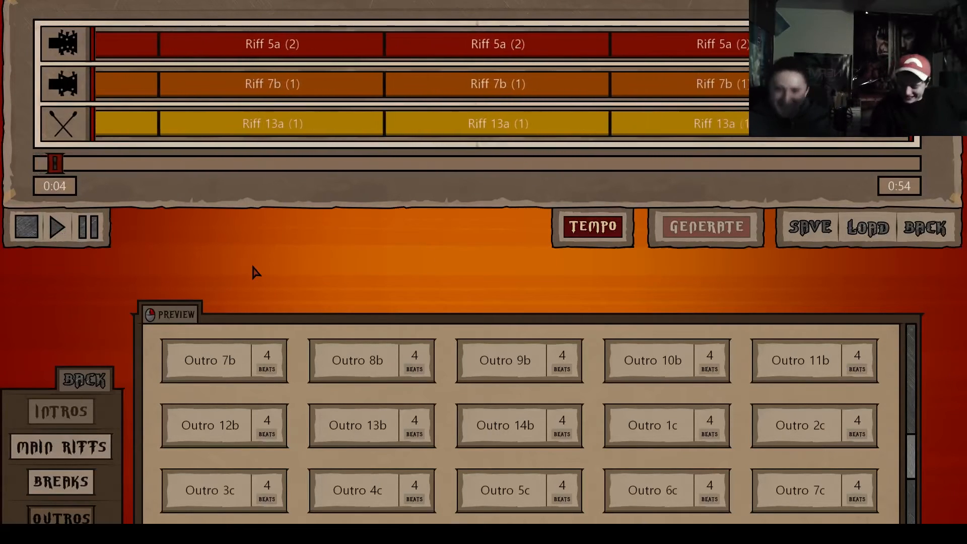
# Clear the composer, set the tempo, fill the tracks with Riff 5a, Riff 7b (2) and Riff 13a, and play the 0:45 song.
pyautogui.click(592, 226)
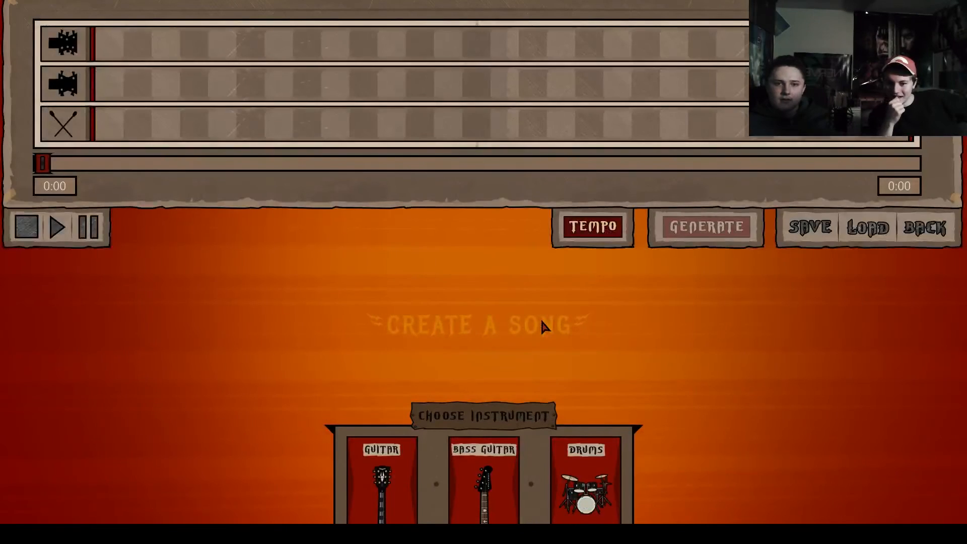
pyautogui.click(925, 226)
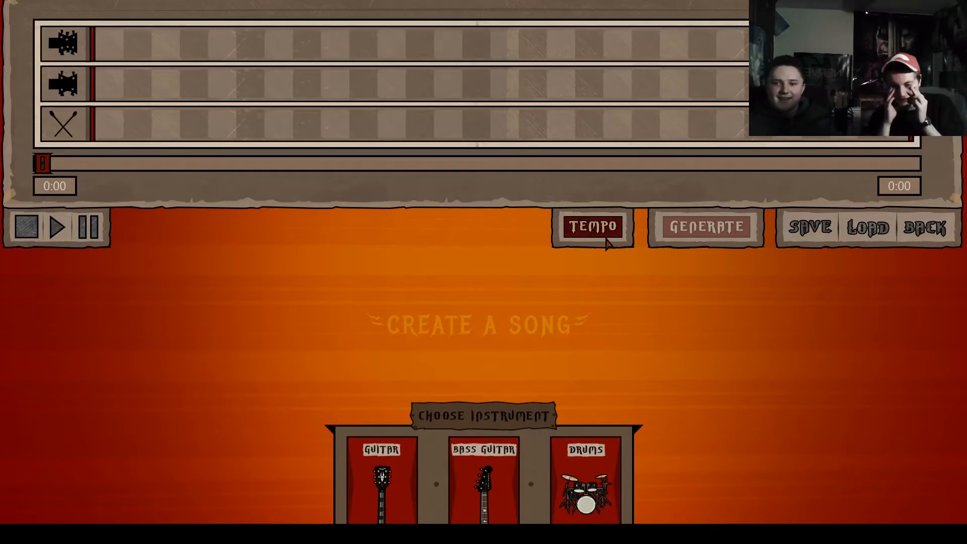
pyautogui.click(592, 226)
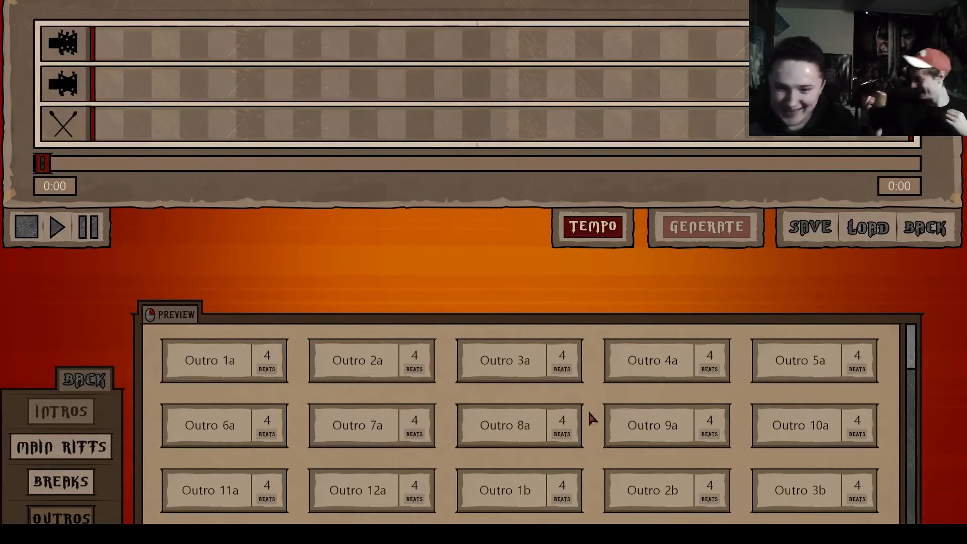
pyautogui.click(705, 227)
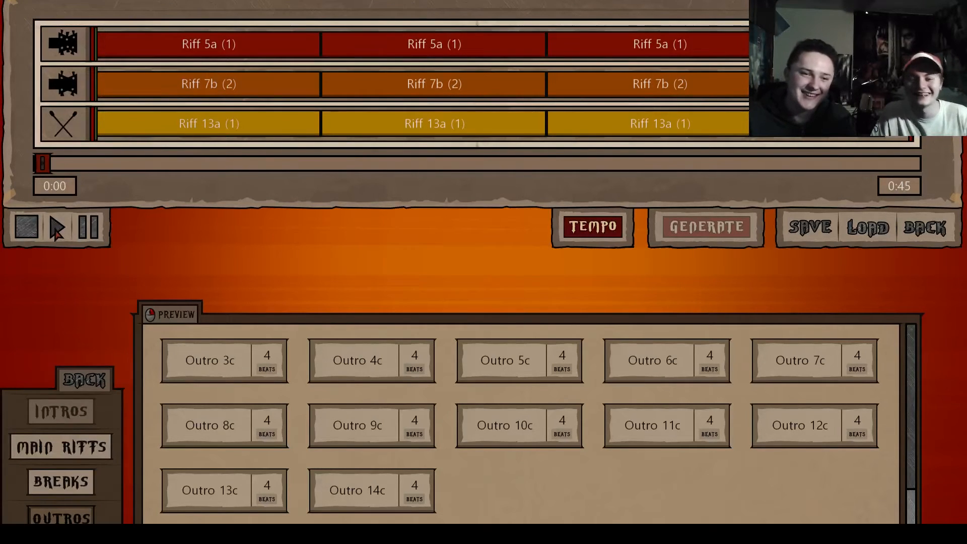
pyautogui.click(58, 227)
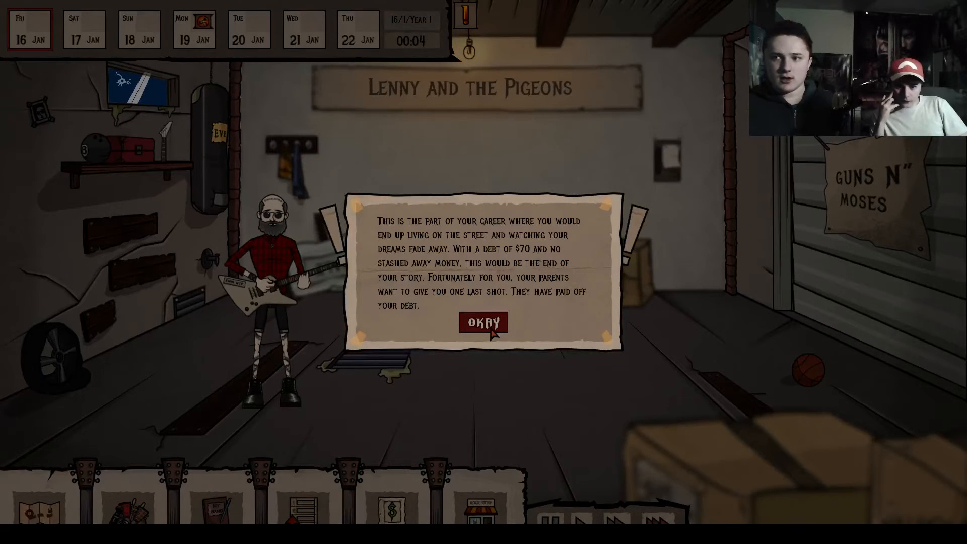
# Dismiss the parents-paid-the-debt notice to reach the Hire Bandmates / Band Management choice.
pyautogui.click(481, 323)
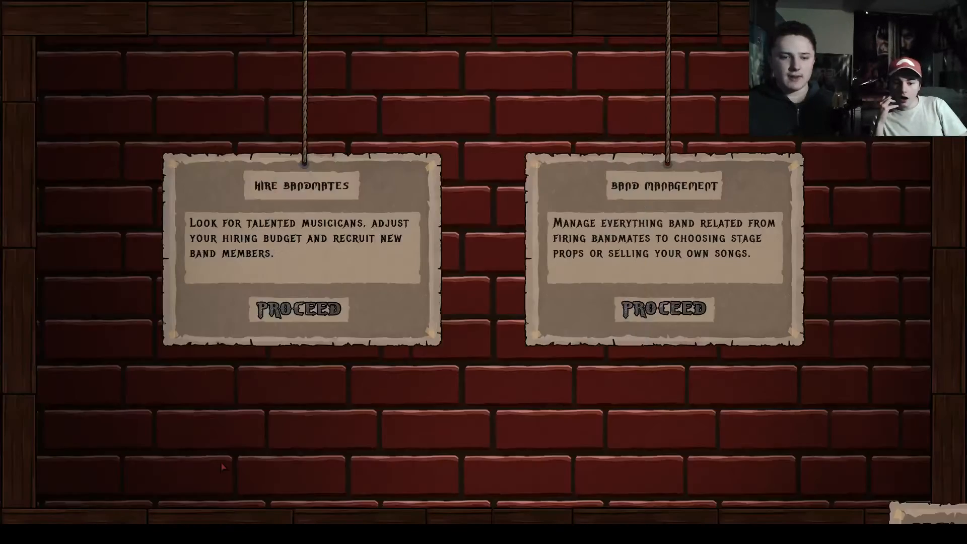
# Go to Hire Bandmates, select Ira Meza at the auditions and hire them into the band.
pyautogui.click(297, 309)
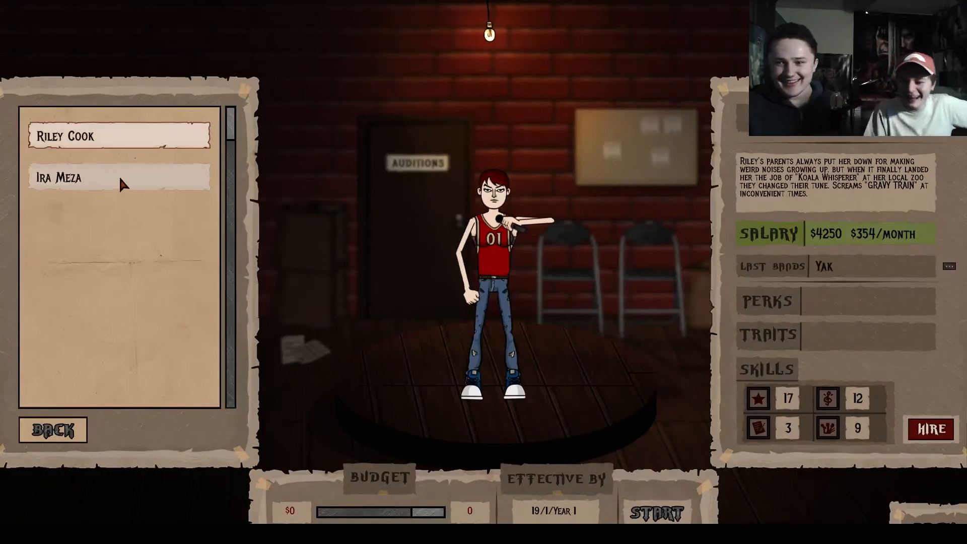
pyautogui.click(119, 177)
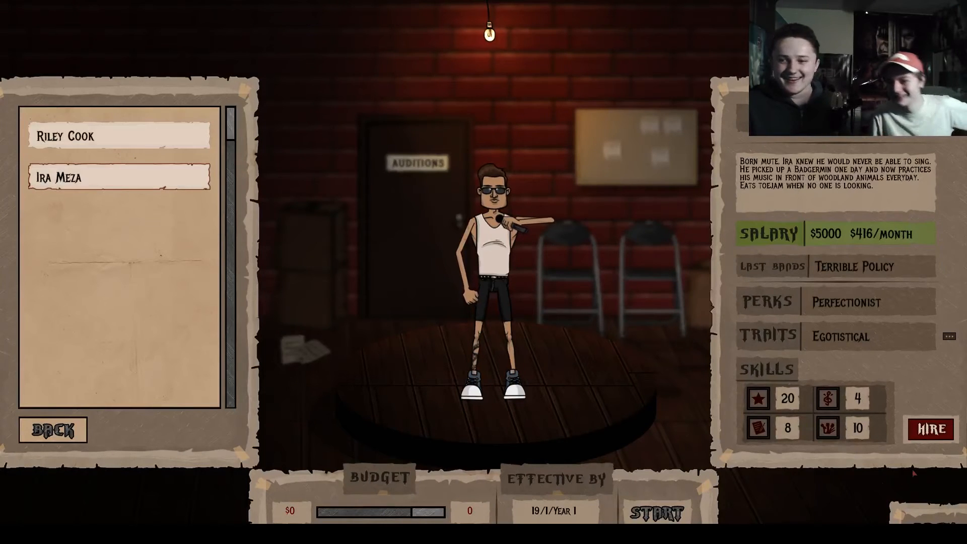
pyautogui.click(53, 429)
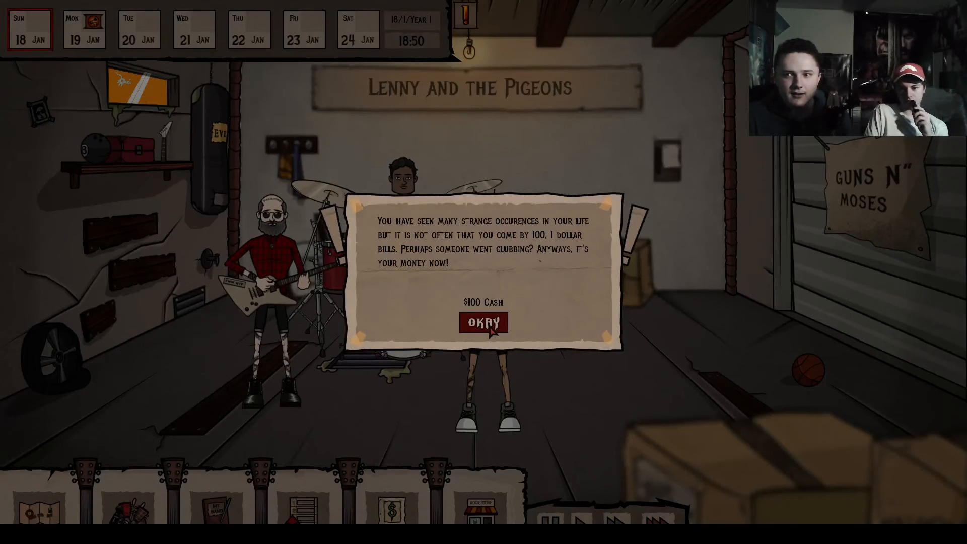
# Collect the found $100 and choose Record at Firstborn Studio to start a new song.
pyautogui.click(483, 336)
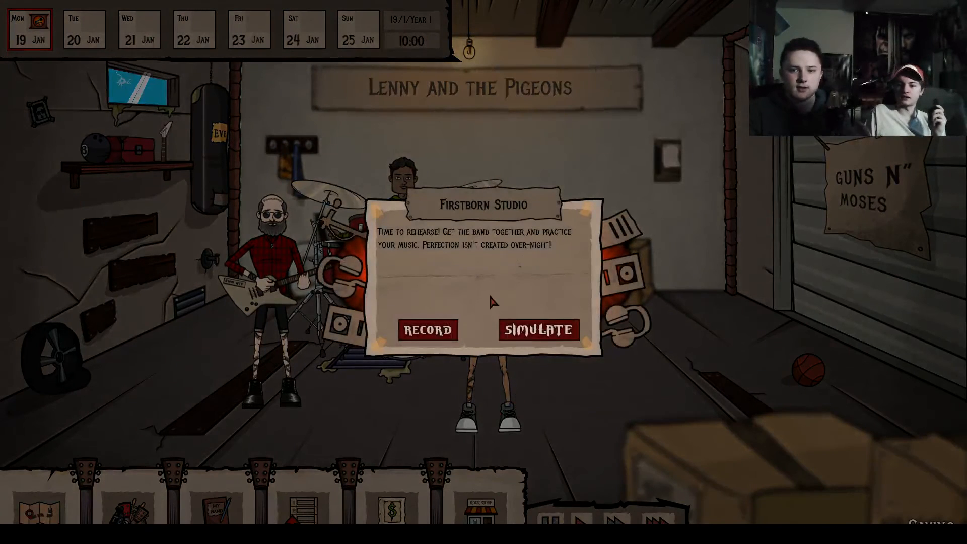
pyautogui.click(425, 329)
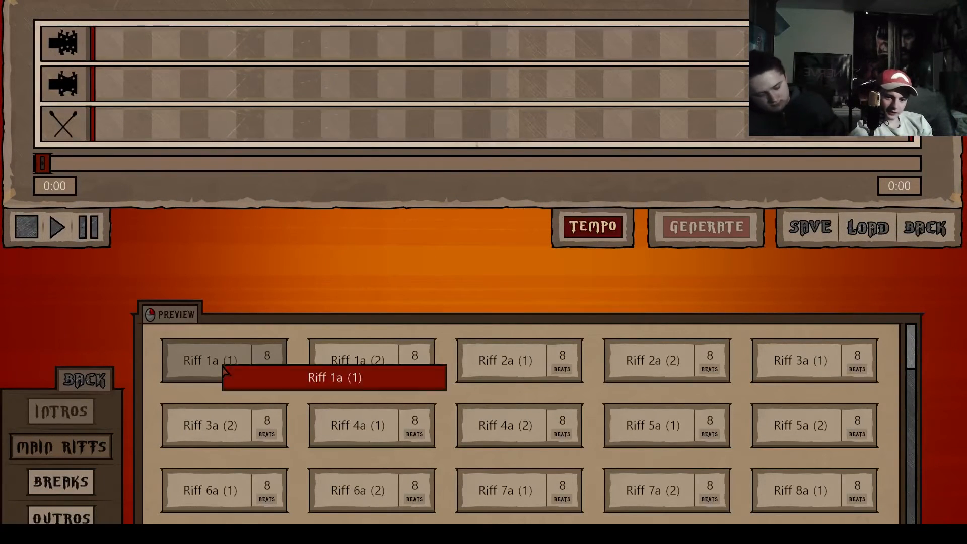
# Lay Riff 11a (2) on guitar and Riff 6a (2) on bass and drums for an 0:18 song.
pyautogui.scroll(-3)
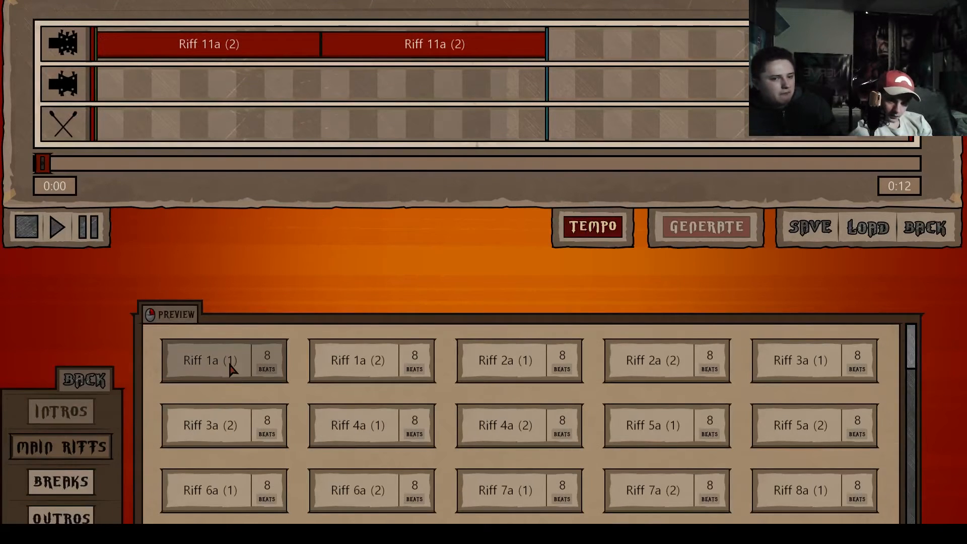
pyautogui.scroll(-3)
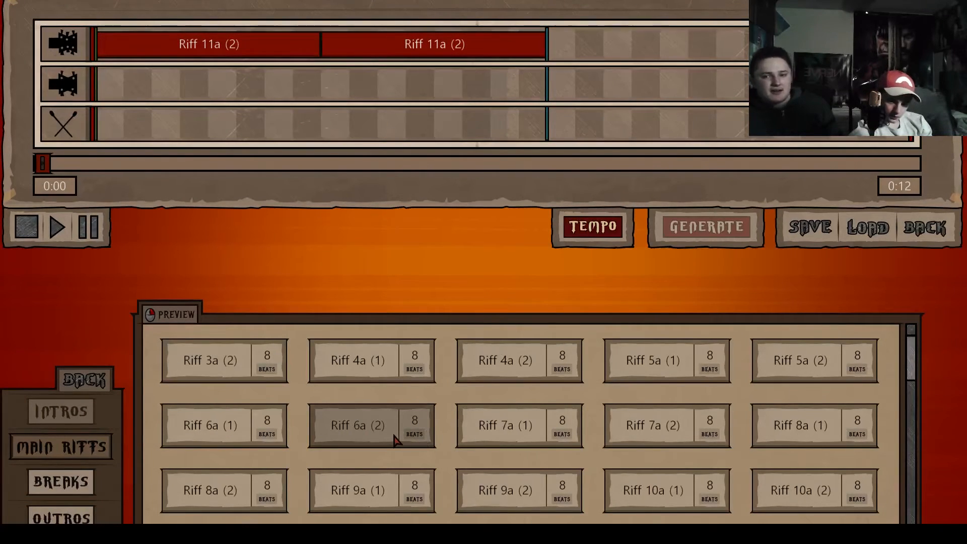
pyautogui.moveTo(356, 425); pyautogui.dragTo(240, 102)
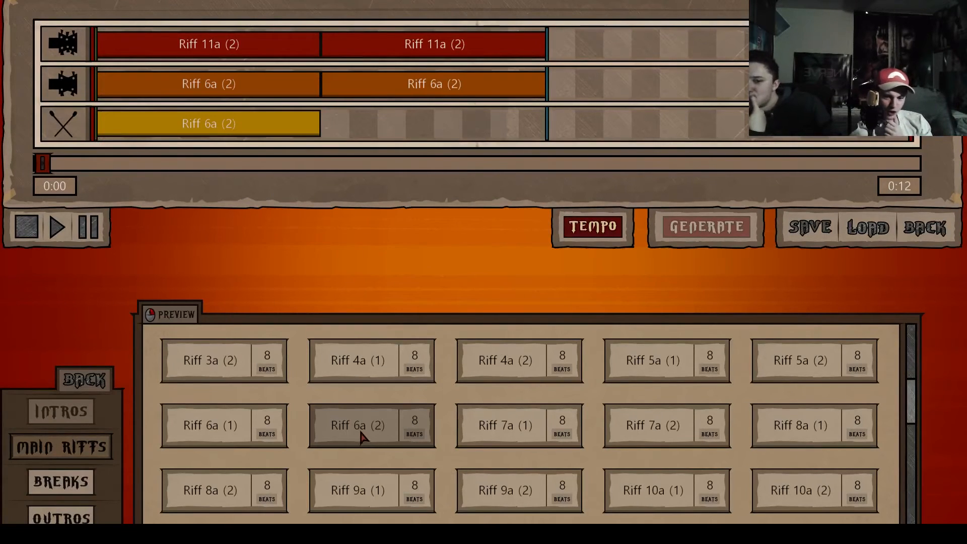
pyautogui.click(354, 425)
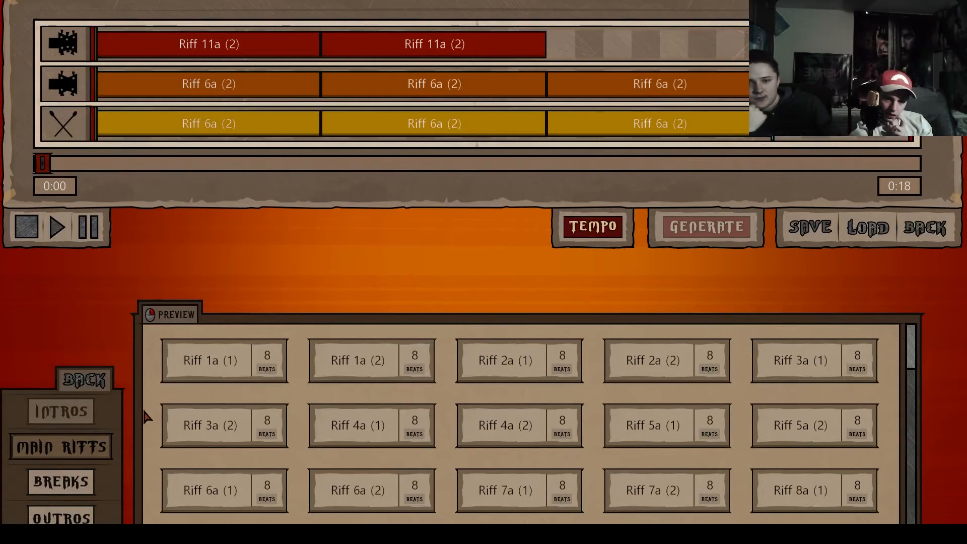
pyautogui.moveTo(310, 435)
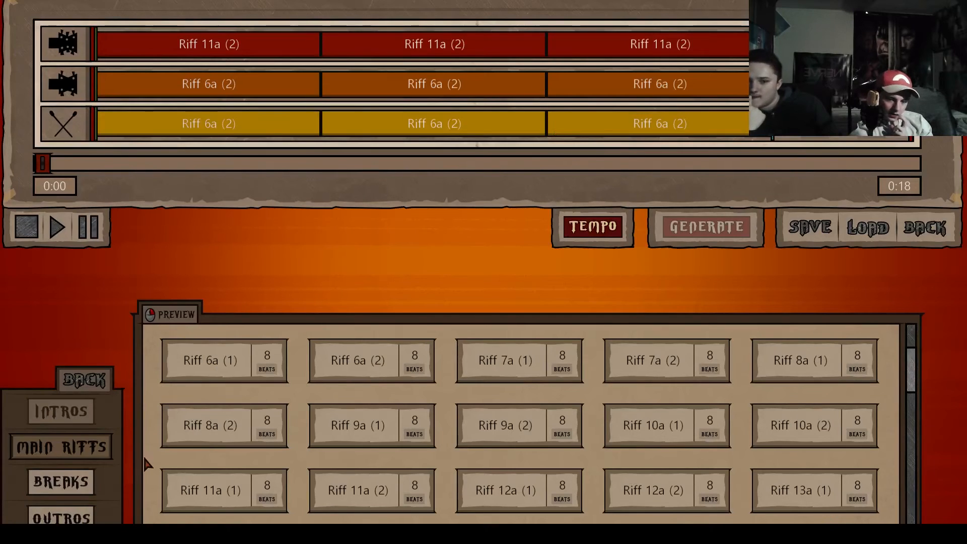
# From the Breaks list append Break 8a, Break 7a and repeated Break 6a after the opening riffs.
pyautogui.click(58, 481)
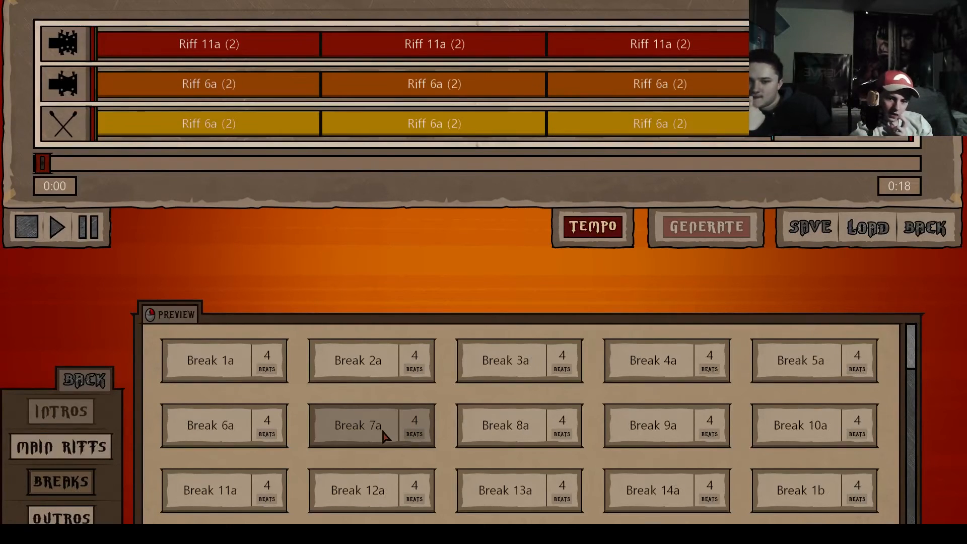
pyautogui.scroll(-3)
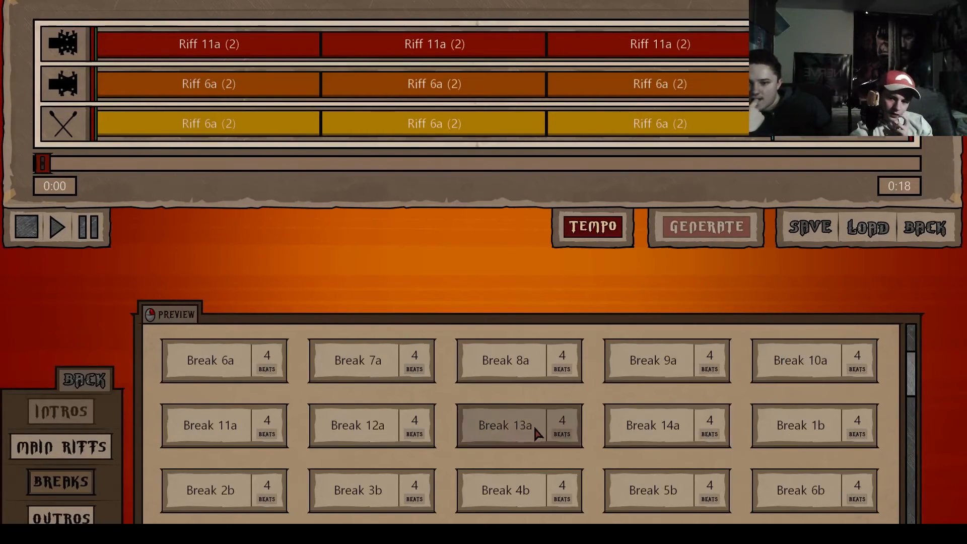
pyautogui.moveTo(516, 391)
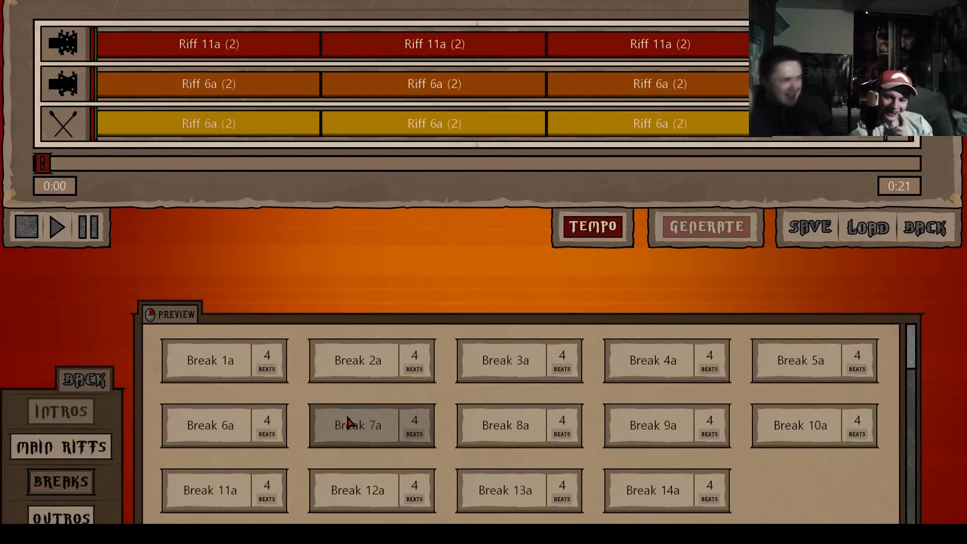
pyautogui.moveTo(363, 431)
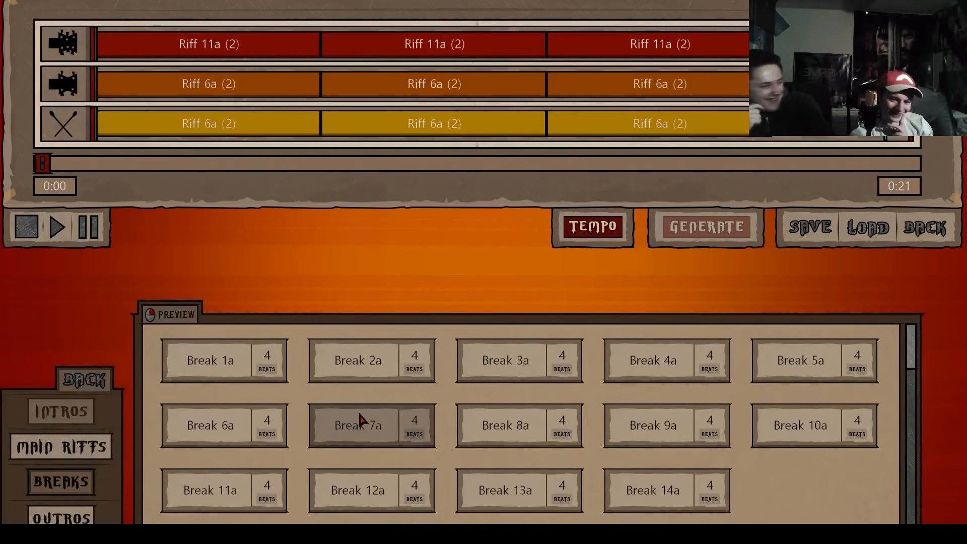
pyautogui.moveTo(298, 372)
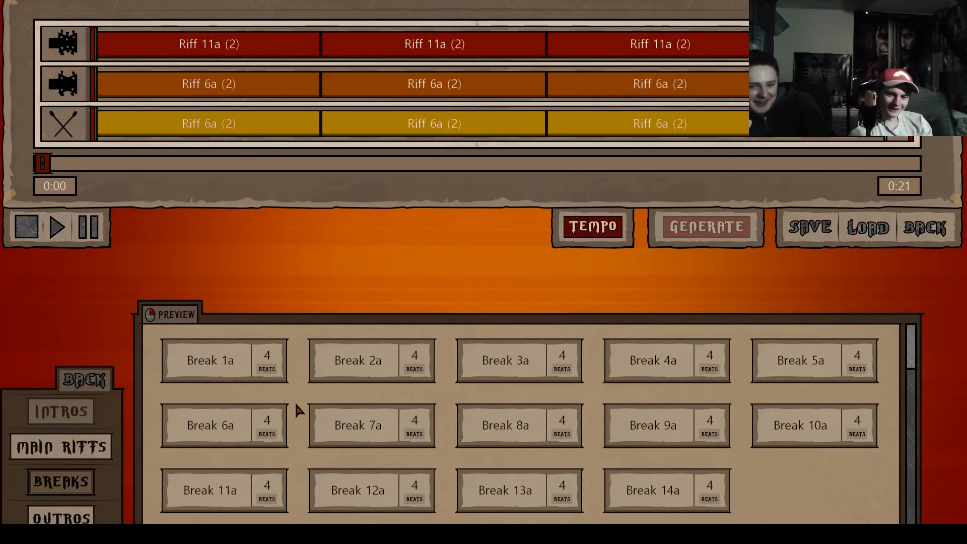
pyautogui.moveTo(437, 172)
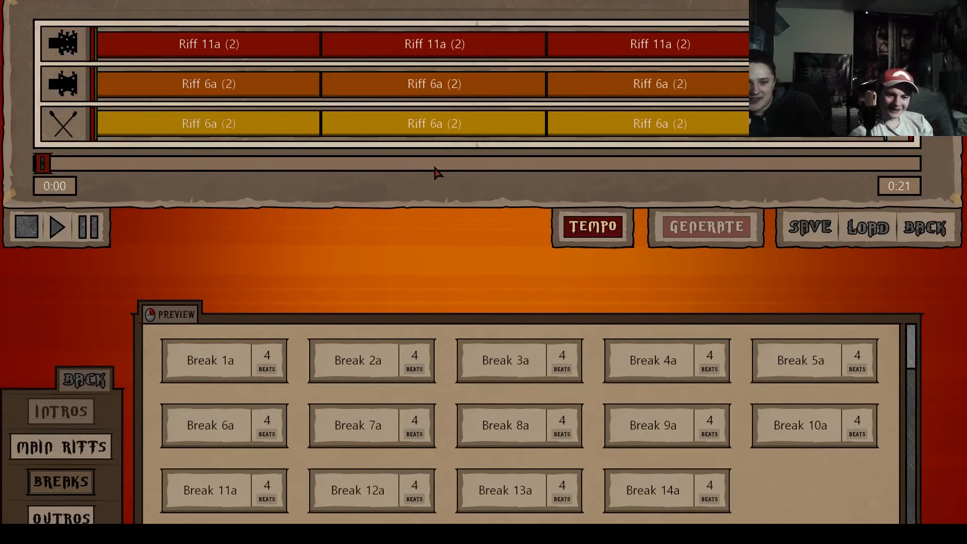
pyautogui.click(58, 226)
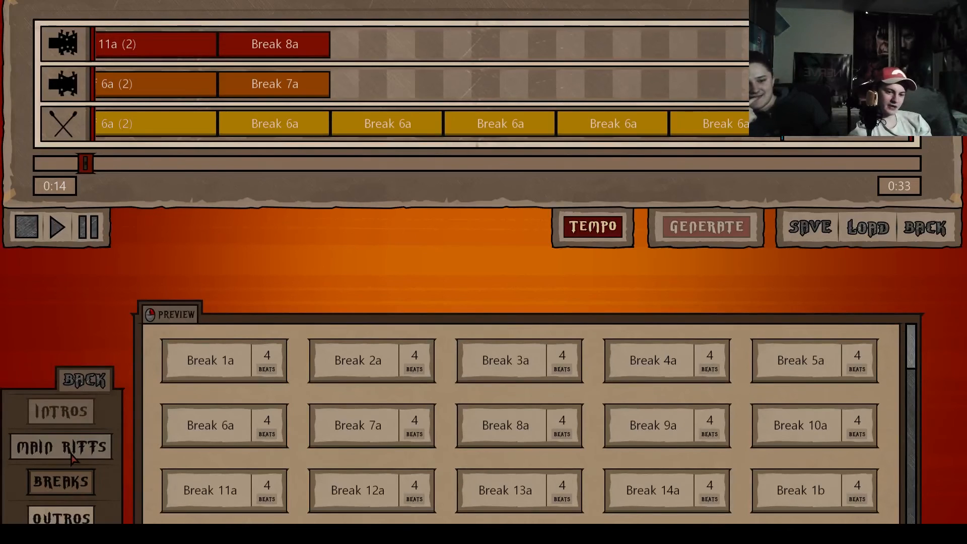
# From Main Riffs add Riff 8a (2) then Riff 8a (1) on the first track, reaching 0:51.
pyautogui.click(62, 446)
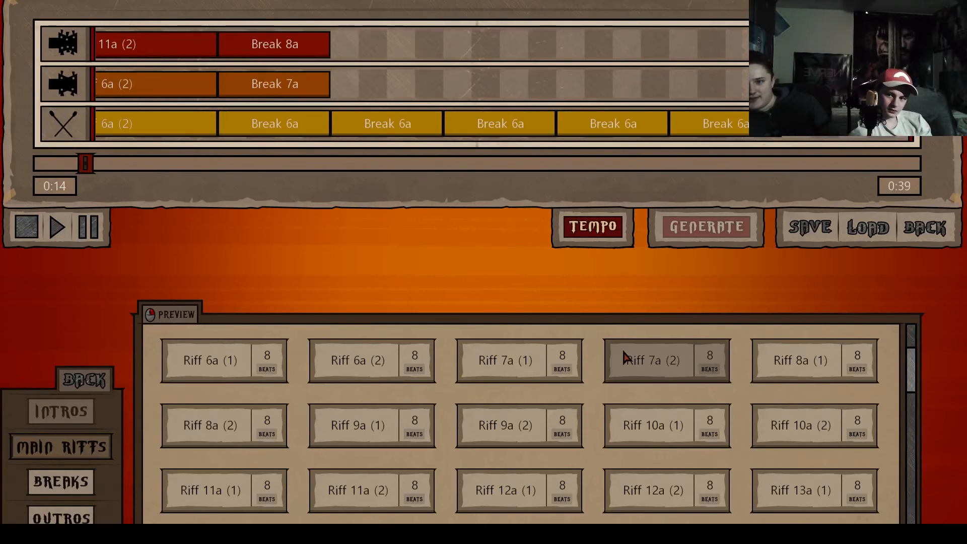
pyautogui.moveTo(169, 271)
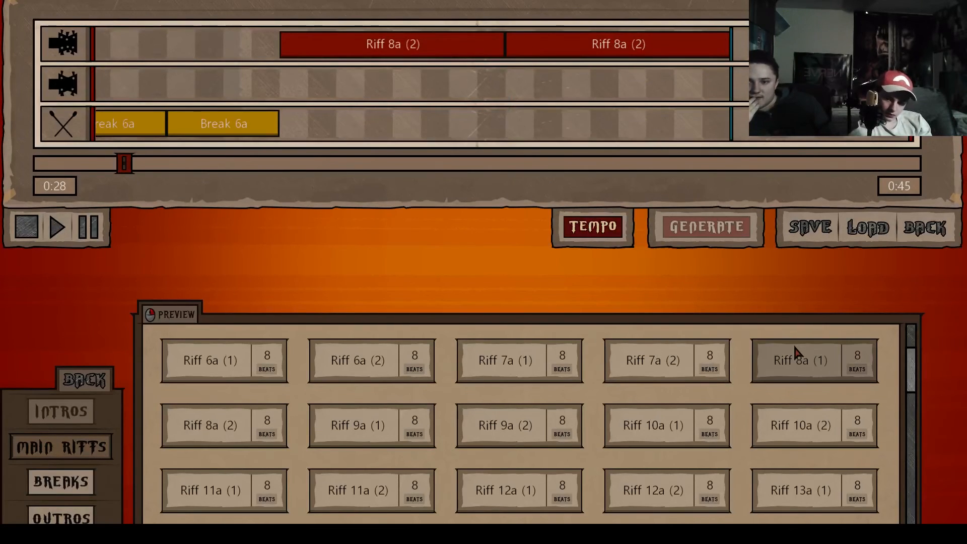
pyautogui.moveTo(798, 359)
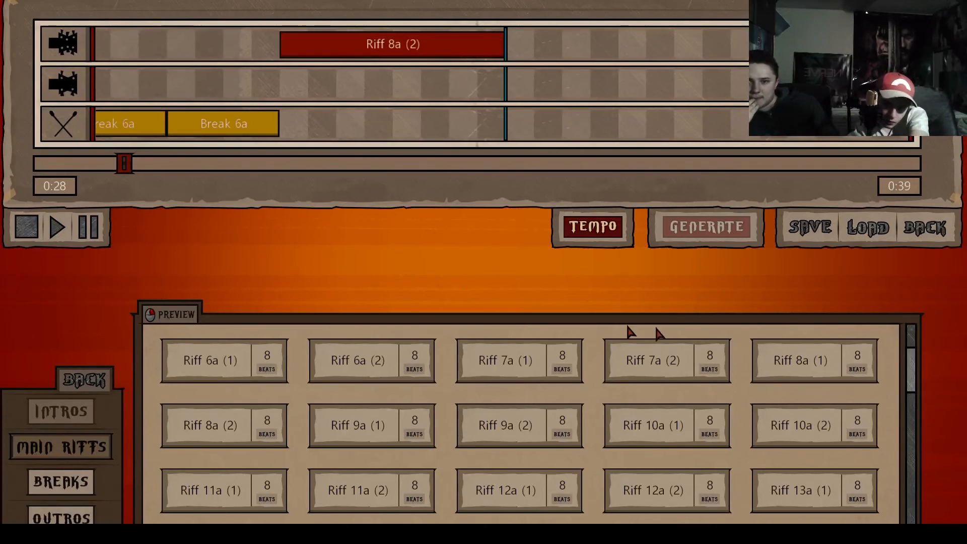
pyautogui.click(813, 361)
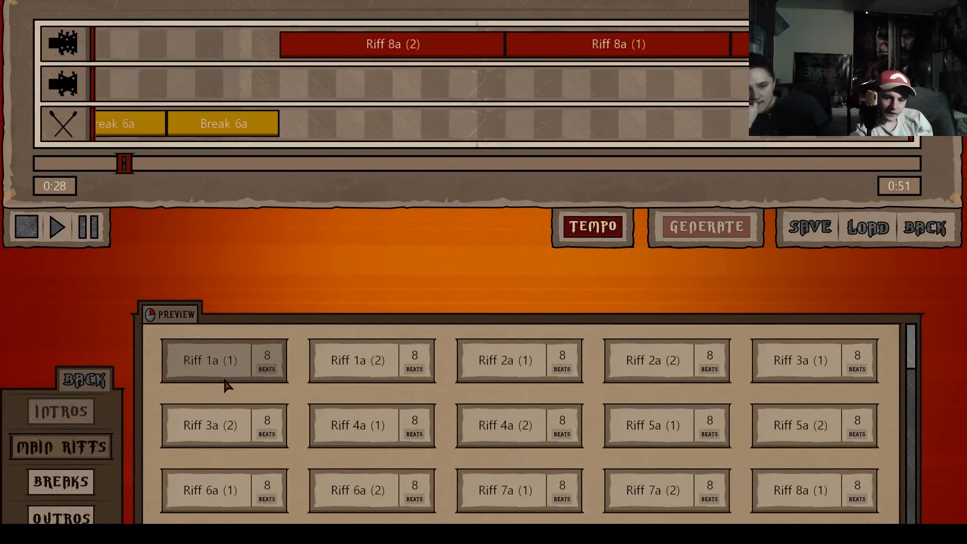
pyautogui.moveTo(356, 364)
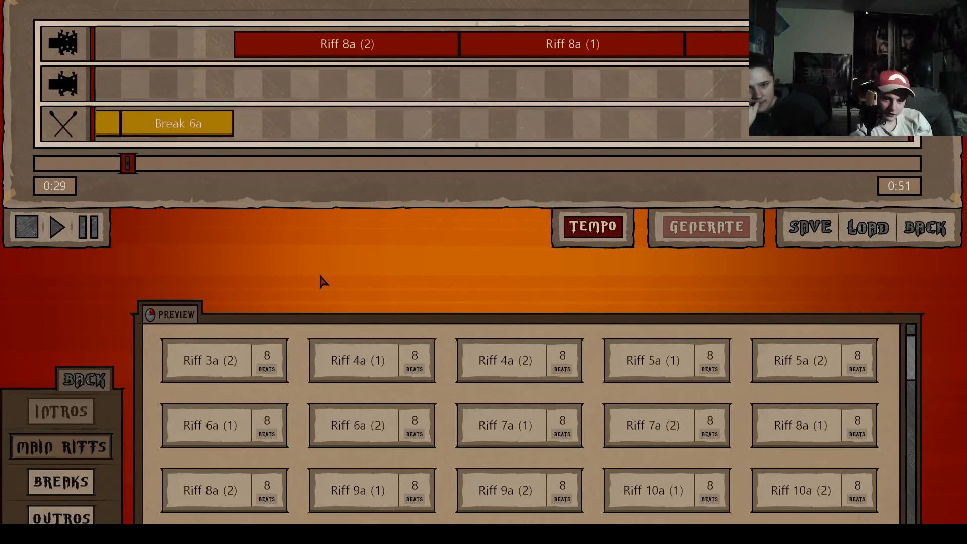
# Place two Riff 6a (2) parts on the second track and end the song with Outro 1a.
pyautogui.click(359, 425)
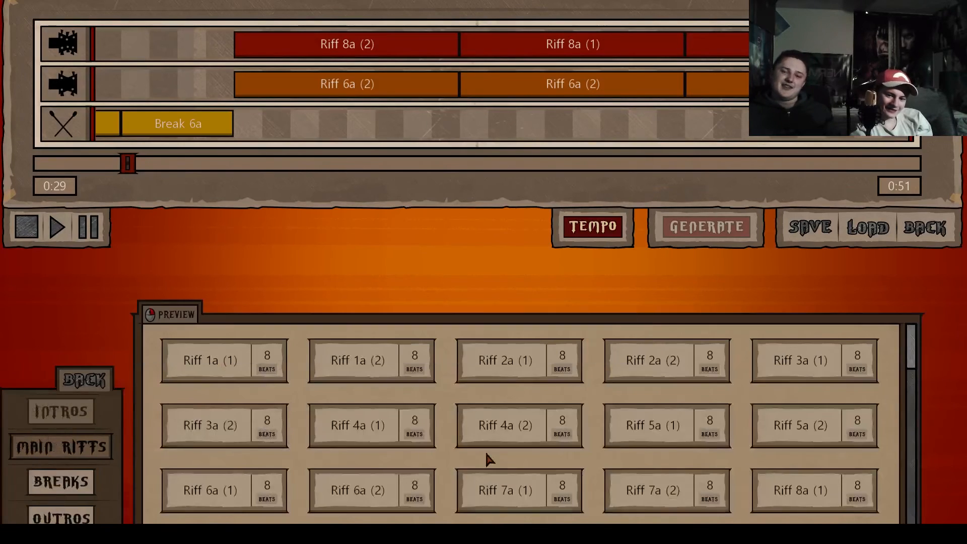
pyautogui.moveTo(407, 489)
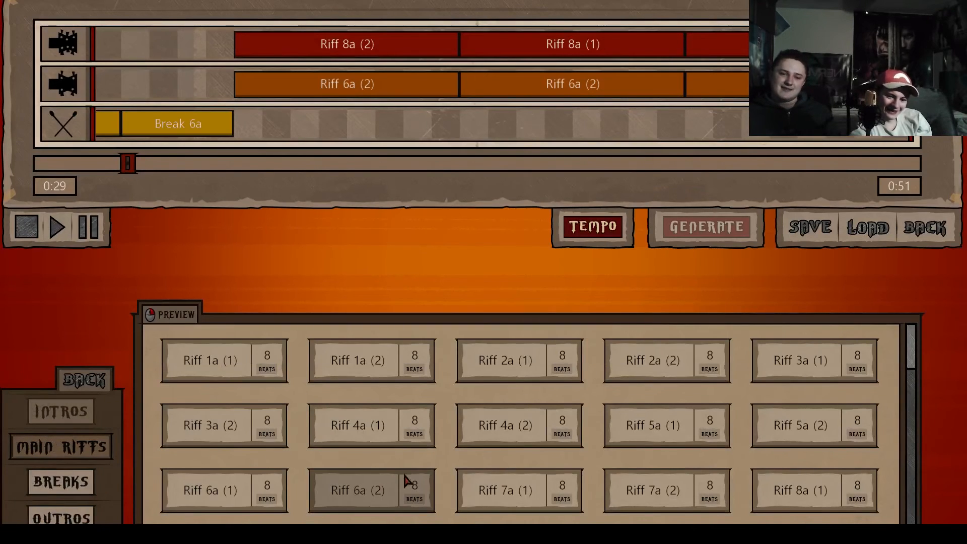
pyautogui.scroll(-3)
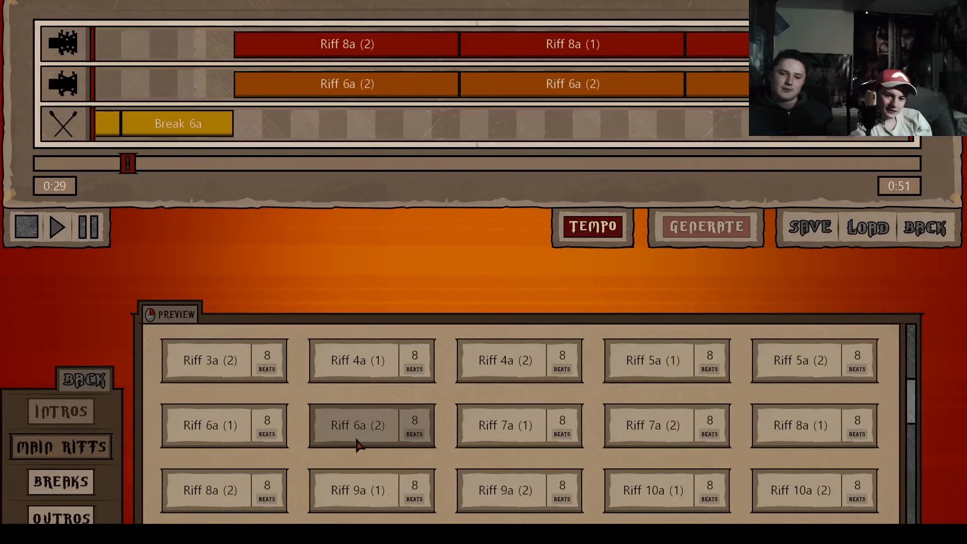
pyautogui.click(59, 520)
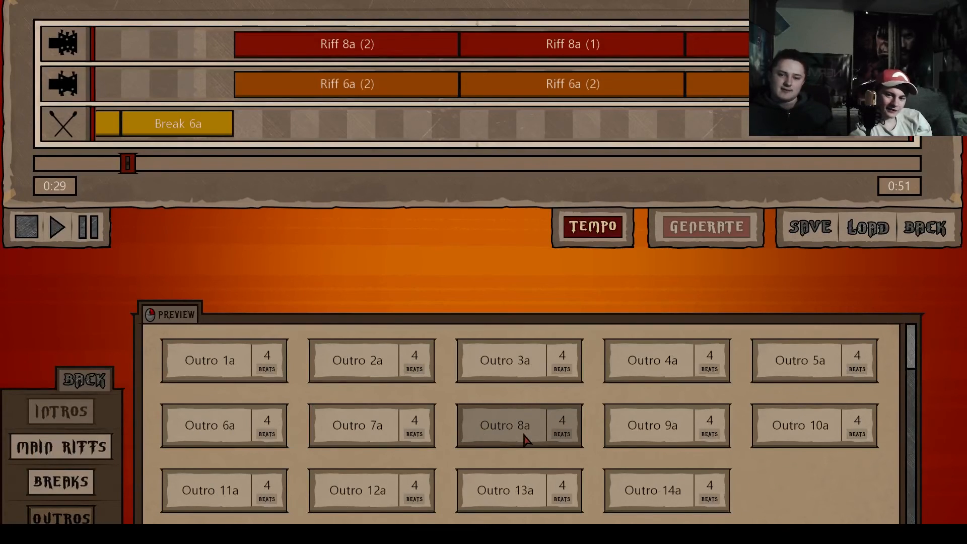
pyautogui.moveTo(573, 430)
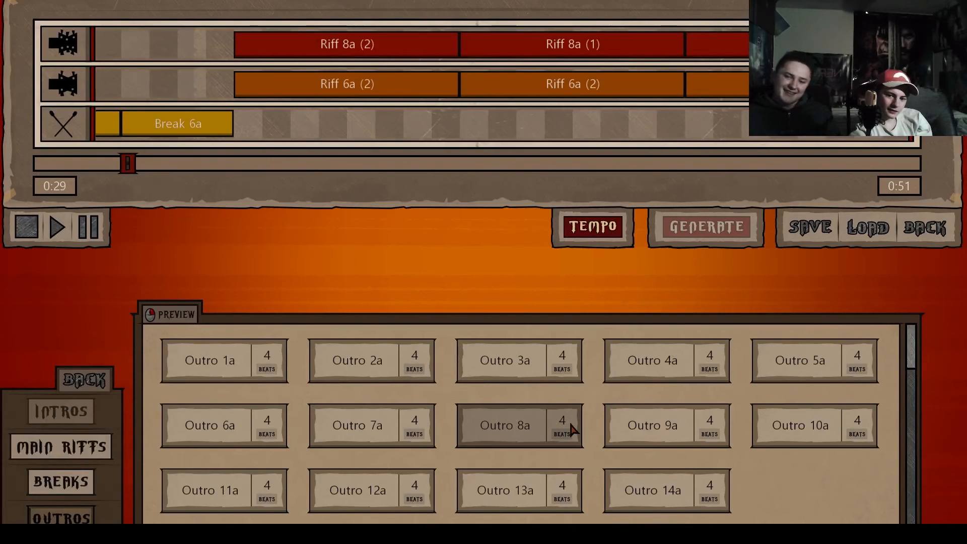
pyautogui.moveTo(516, 498)
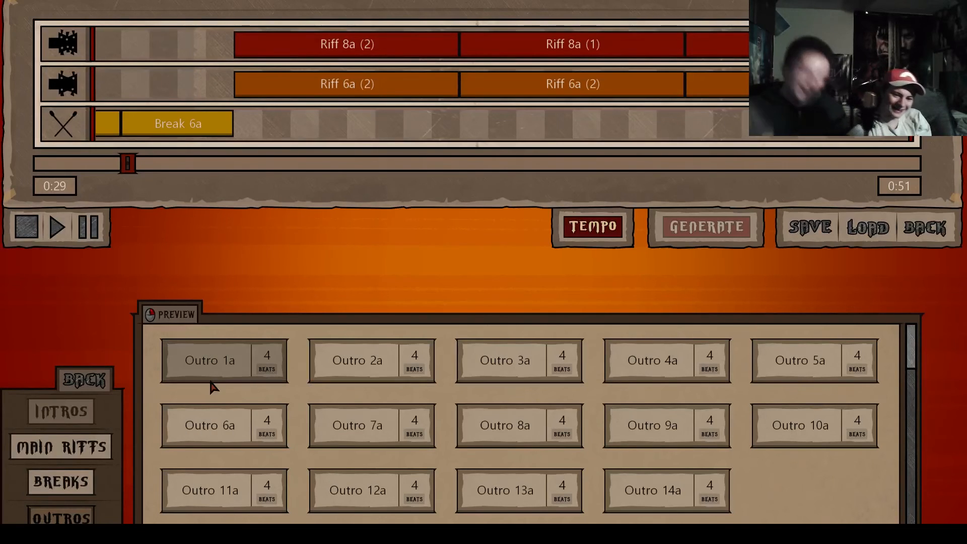
pyautogui.click(209, 361)
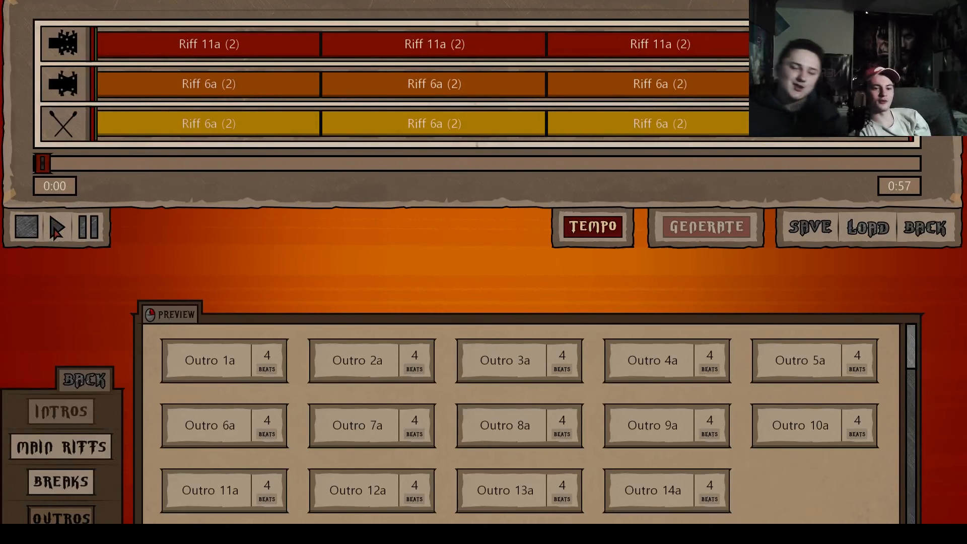
# Play the 0:57 song, generate a fresh 0:45 arrangement and finish it with Outro 12a.
pyautogui.click(57, 227)
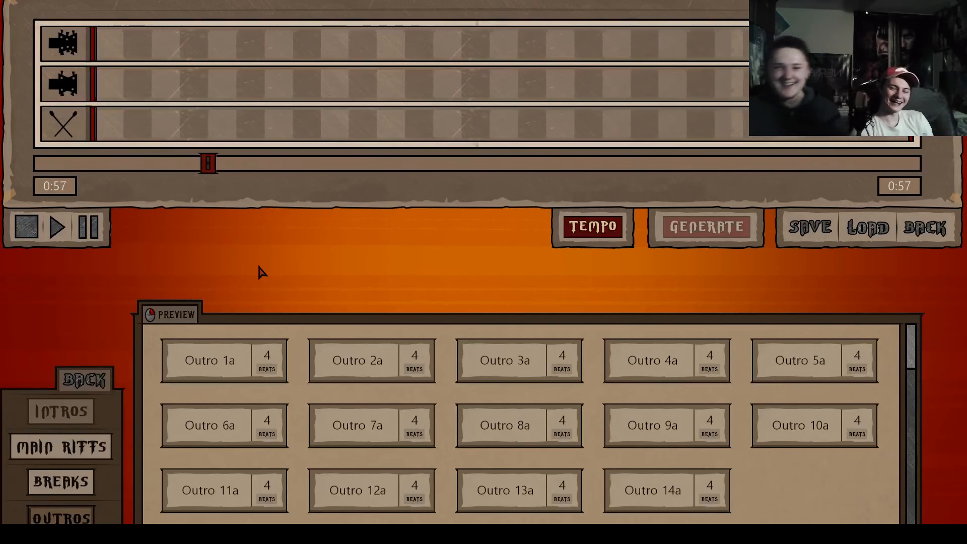
pyautogui.click(90, 228)
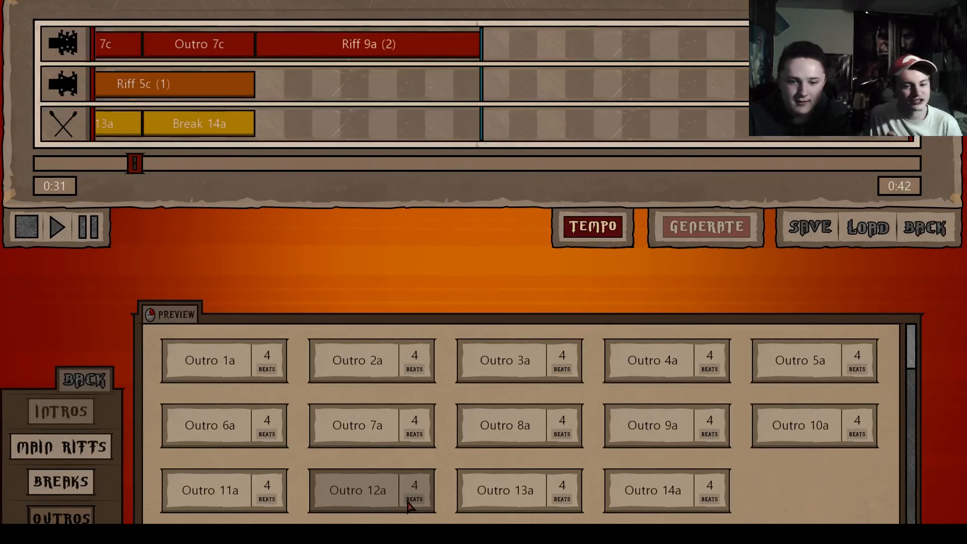
pyautogui.click(356, 489)
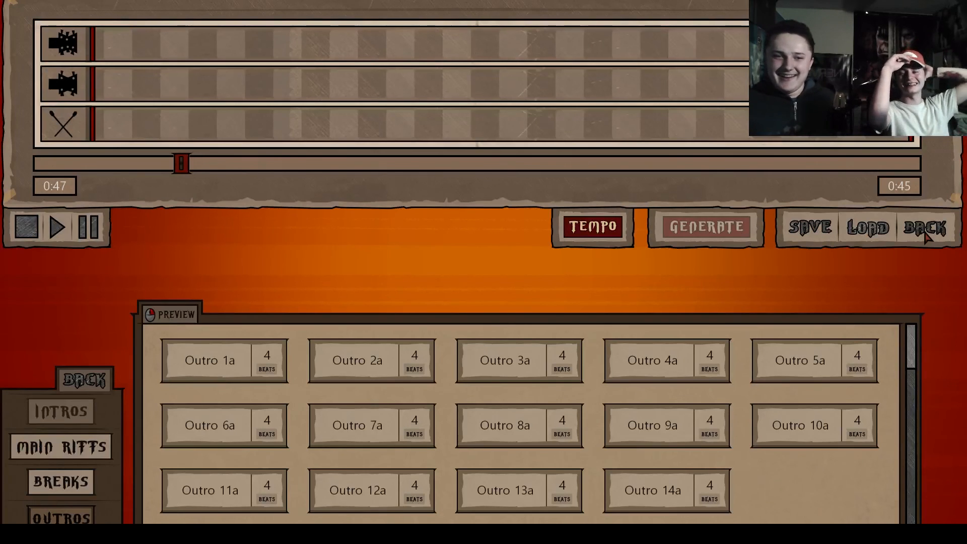
# Save the song on leaving the editor, then pick a bassist candidate from the auditions.
pyautogui.click(926, 227)
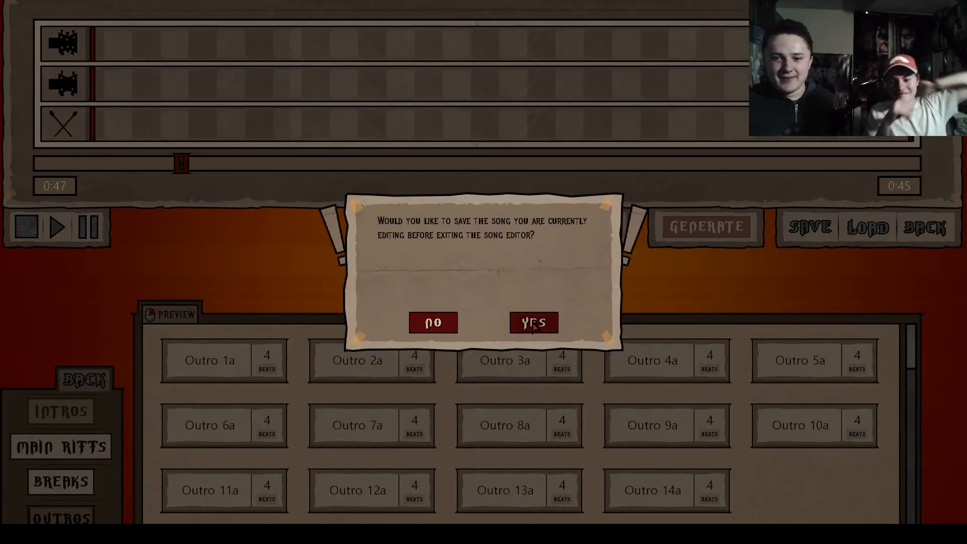
pyautogui.click(534, 322)
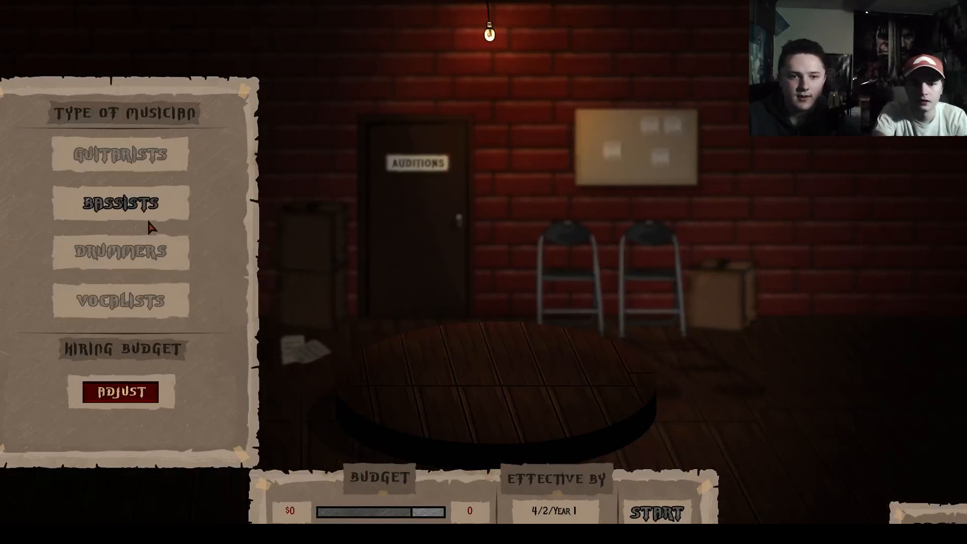
pyautogui.click(115, 202)
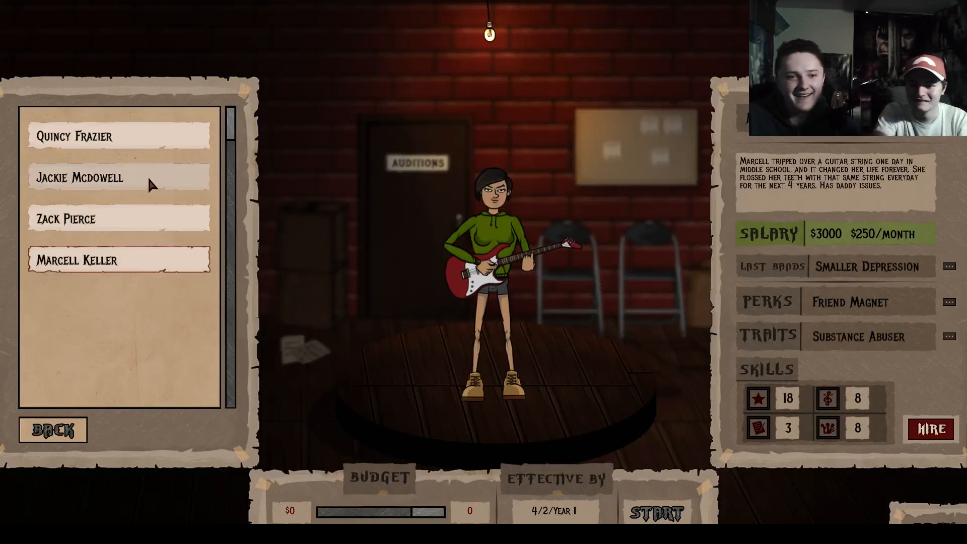
pyautogui.click(52, 429)
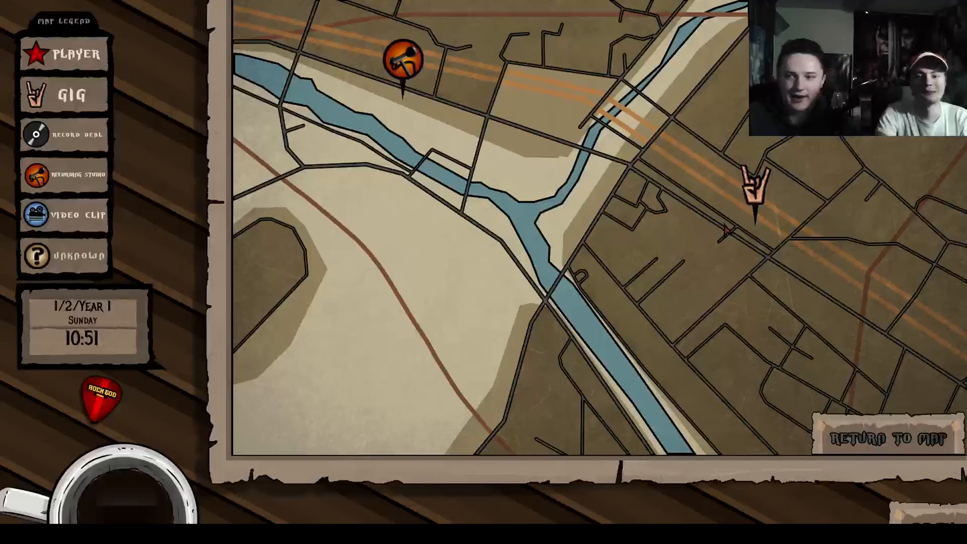
# Book the Hot Coffee Cafe gig and acknowledge the resulting game-over message.
pyautogui.click(755, 187)
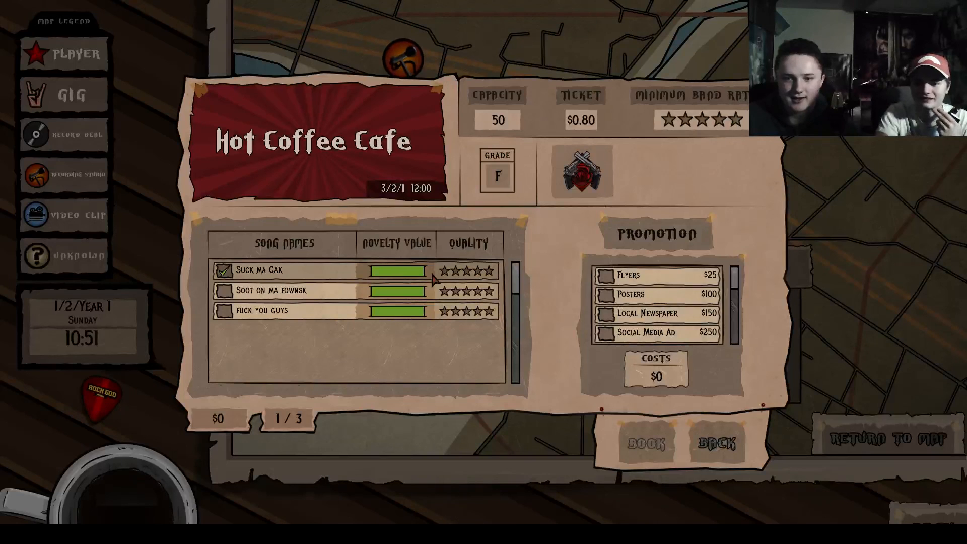
pyautogui.click(604, 274)
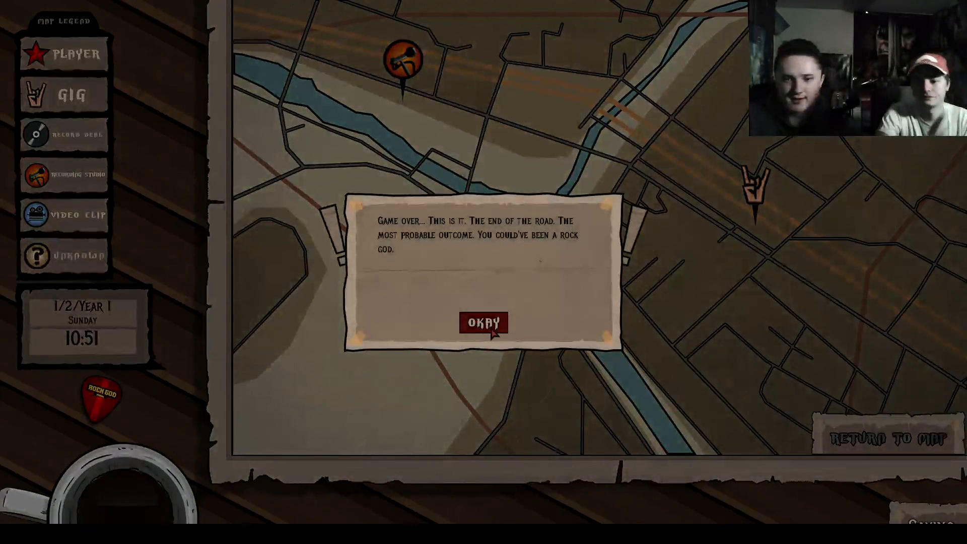
pyautogui.click(482, 323)
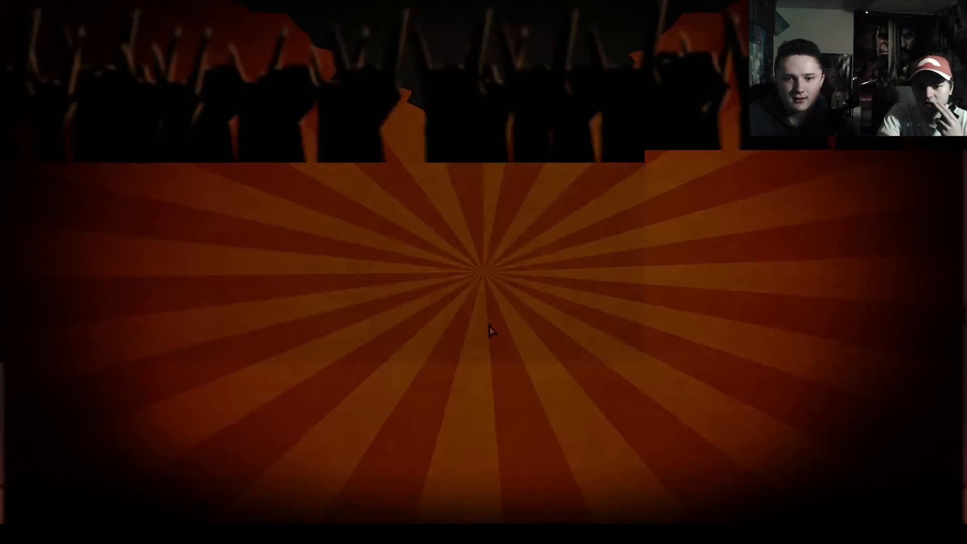